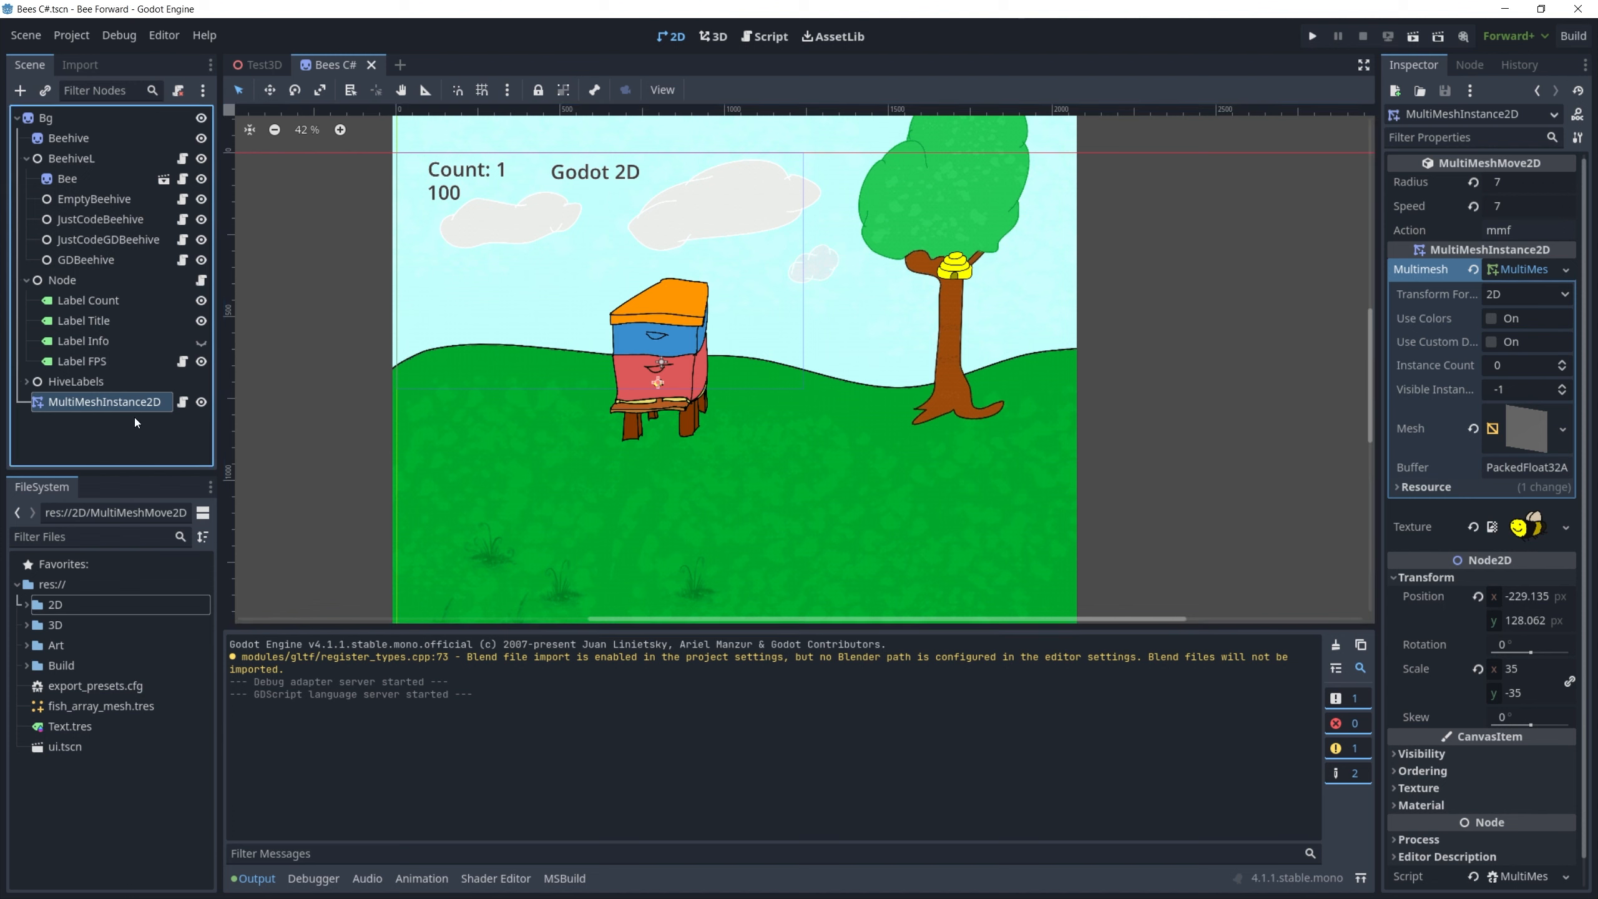
mouse_move(105, 402)
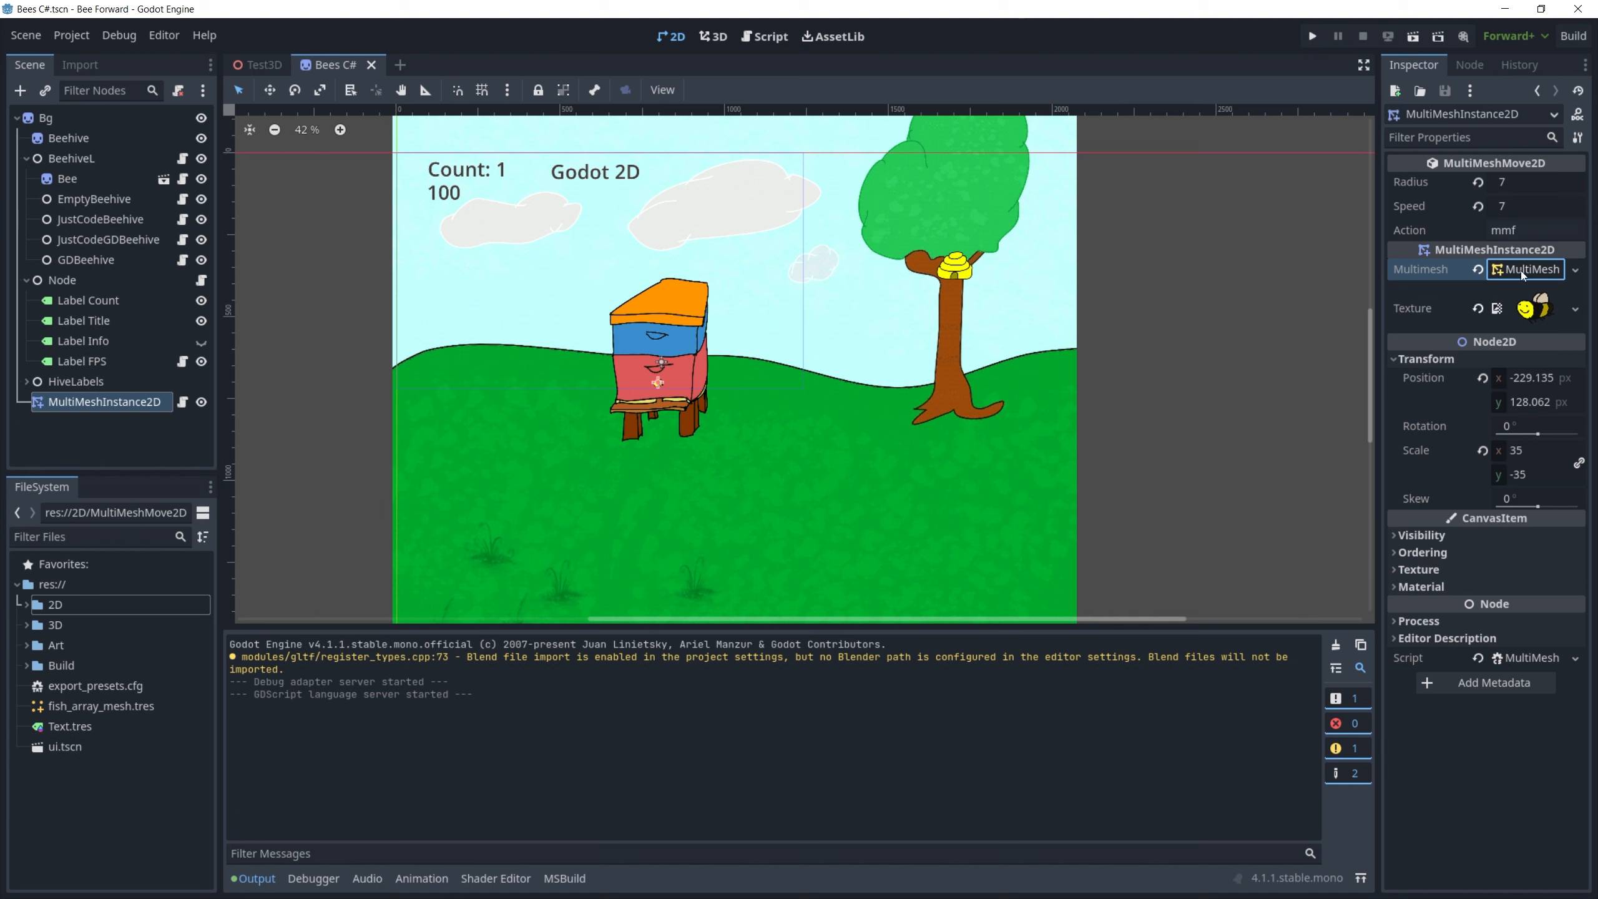
- Collapse the Multimesh resource sub-properties of the MultiMeshInstance2D node in the Inspector
click(1525, 269)
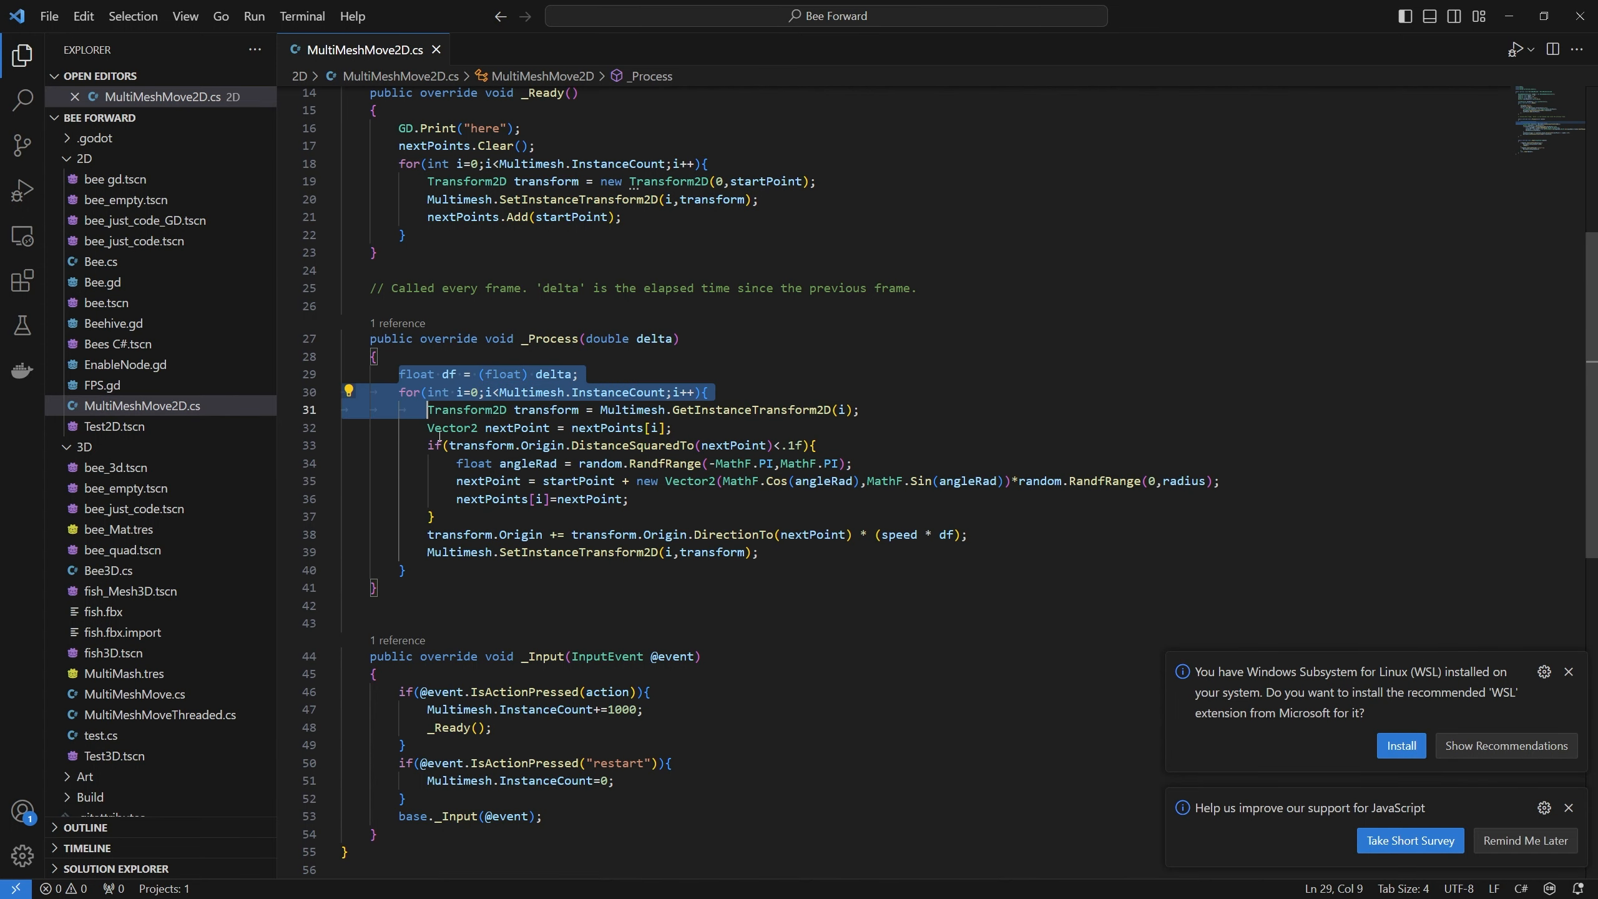
- Show the 3D MultiMeshMove.cs script in a new tab next to MultiMeshMove2D.cs
click(405, 569)
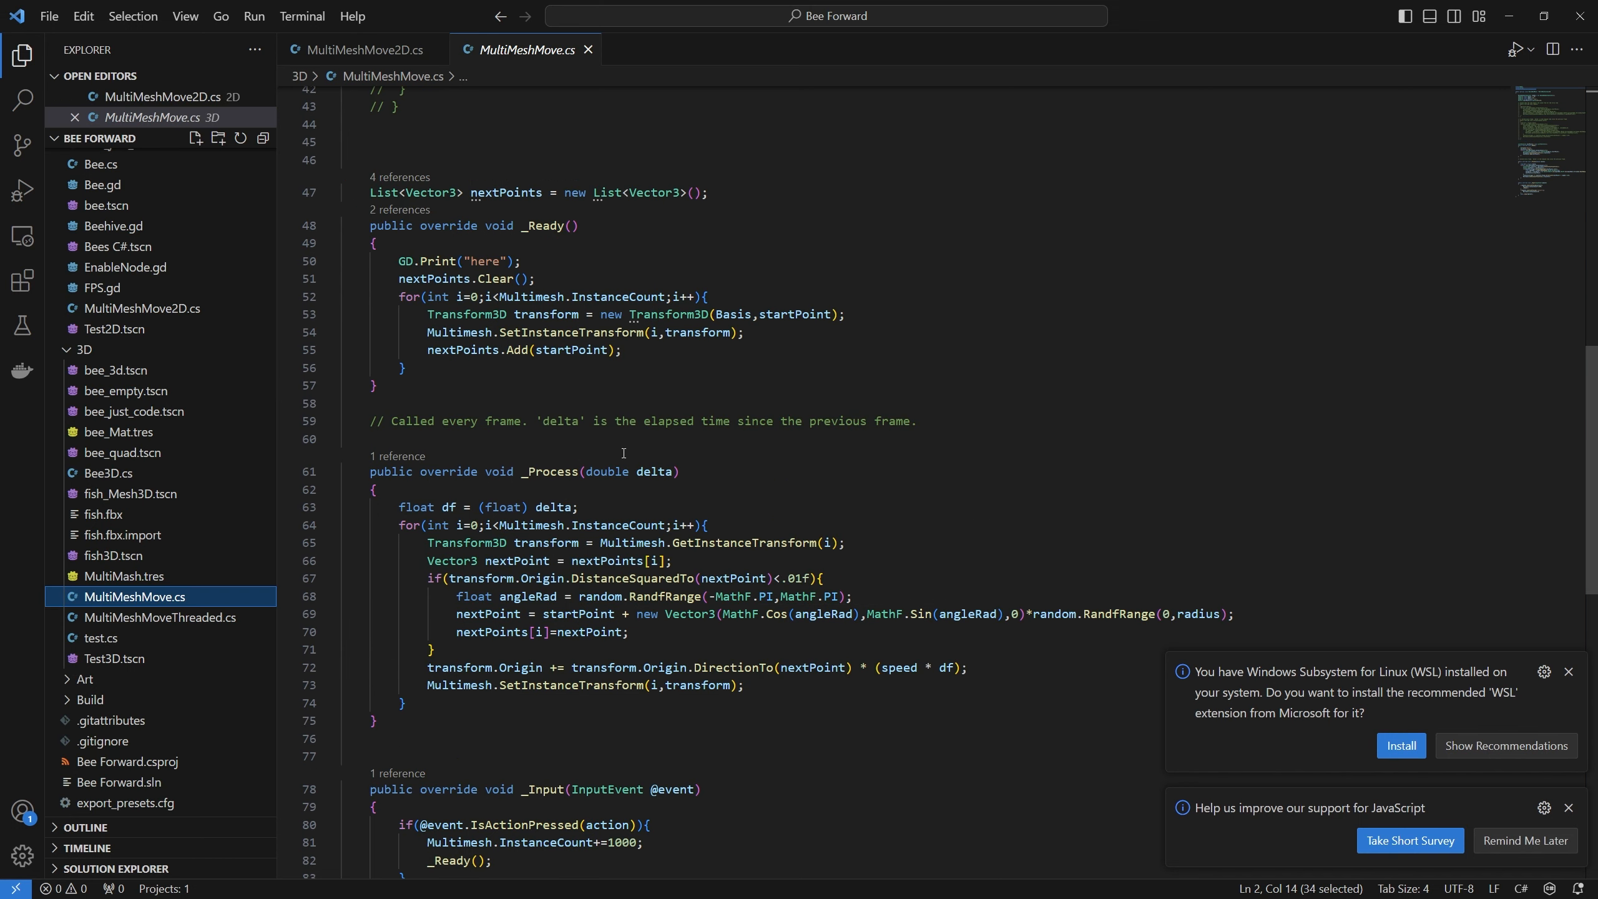
mouse_move(1512, 20)
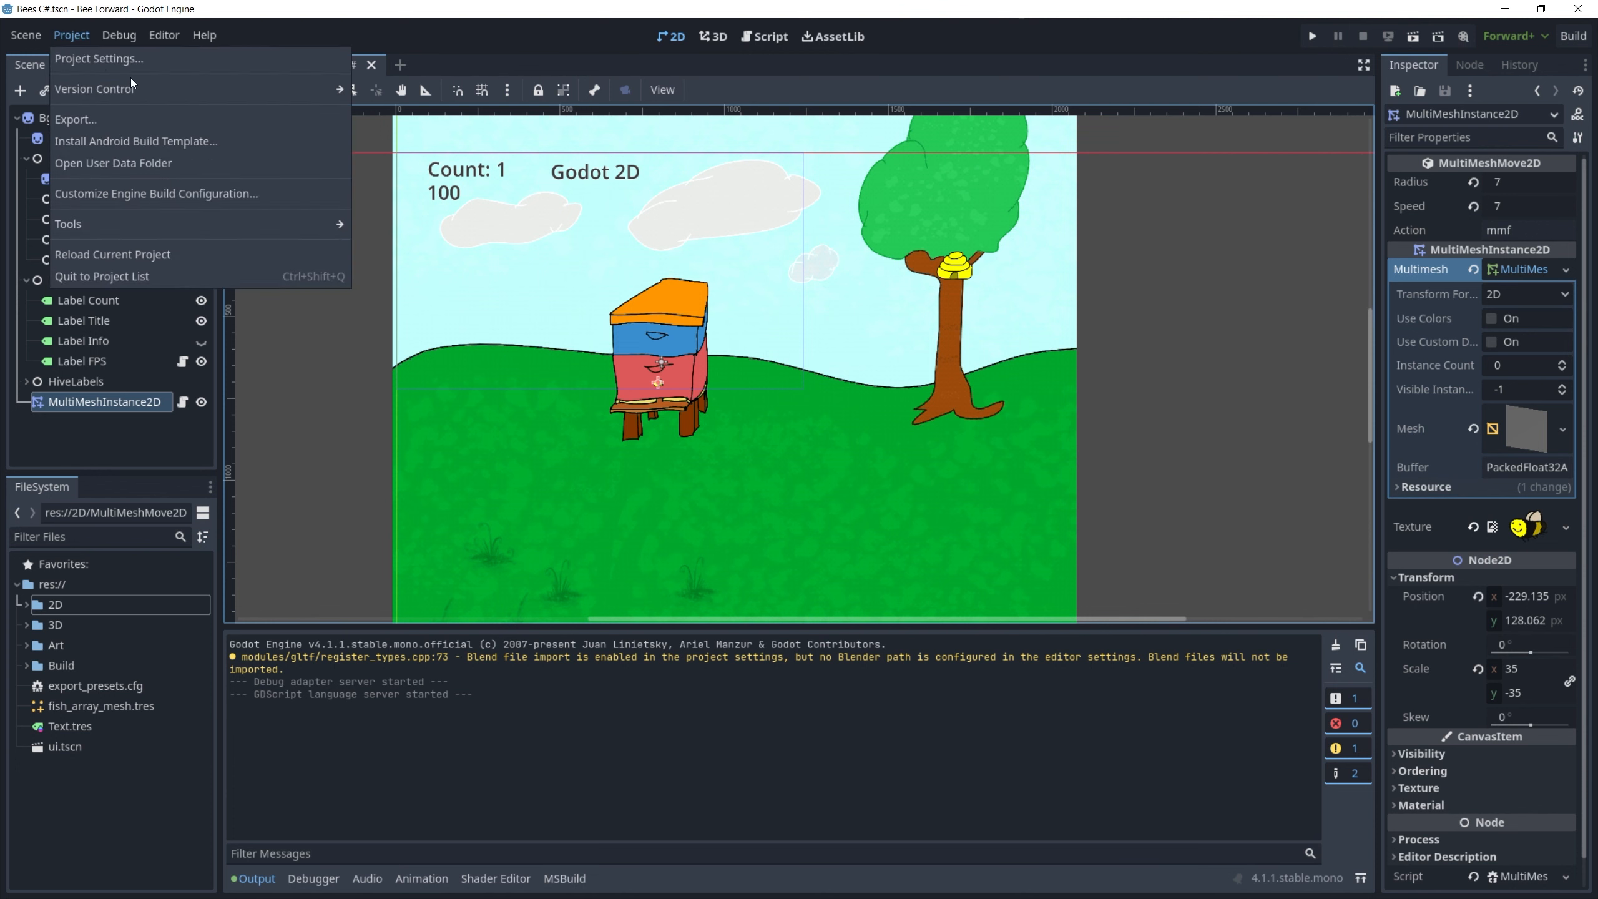
- Check the Rendering > Driver thread model in Project Settings and leave it at Single-Safe
click(99, 59)
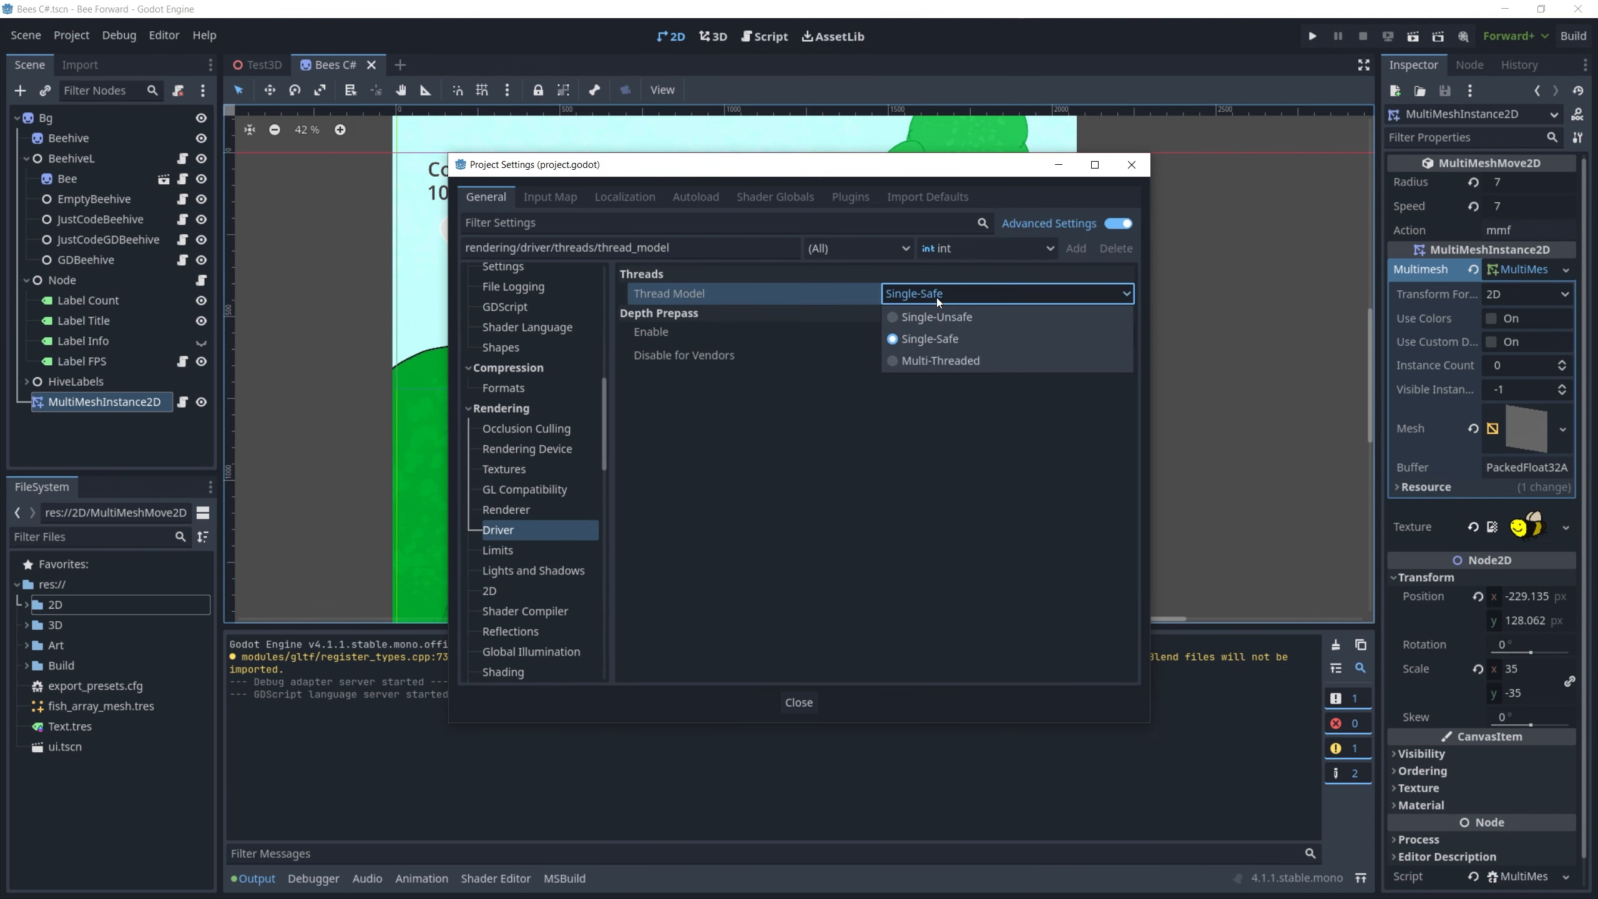
mouse_move(892, 360)
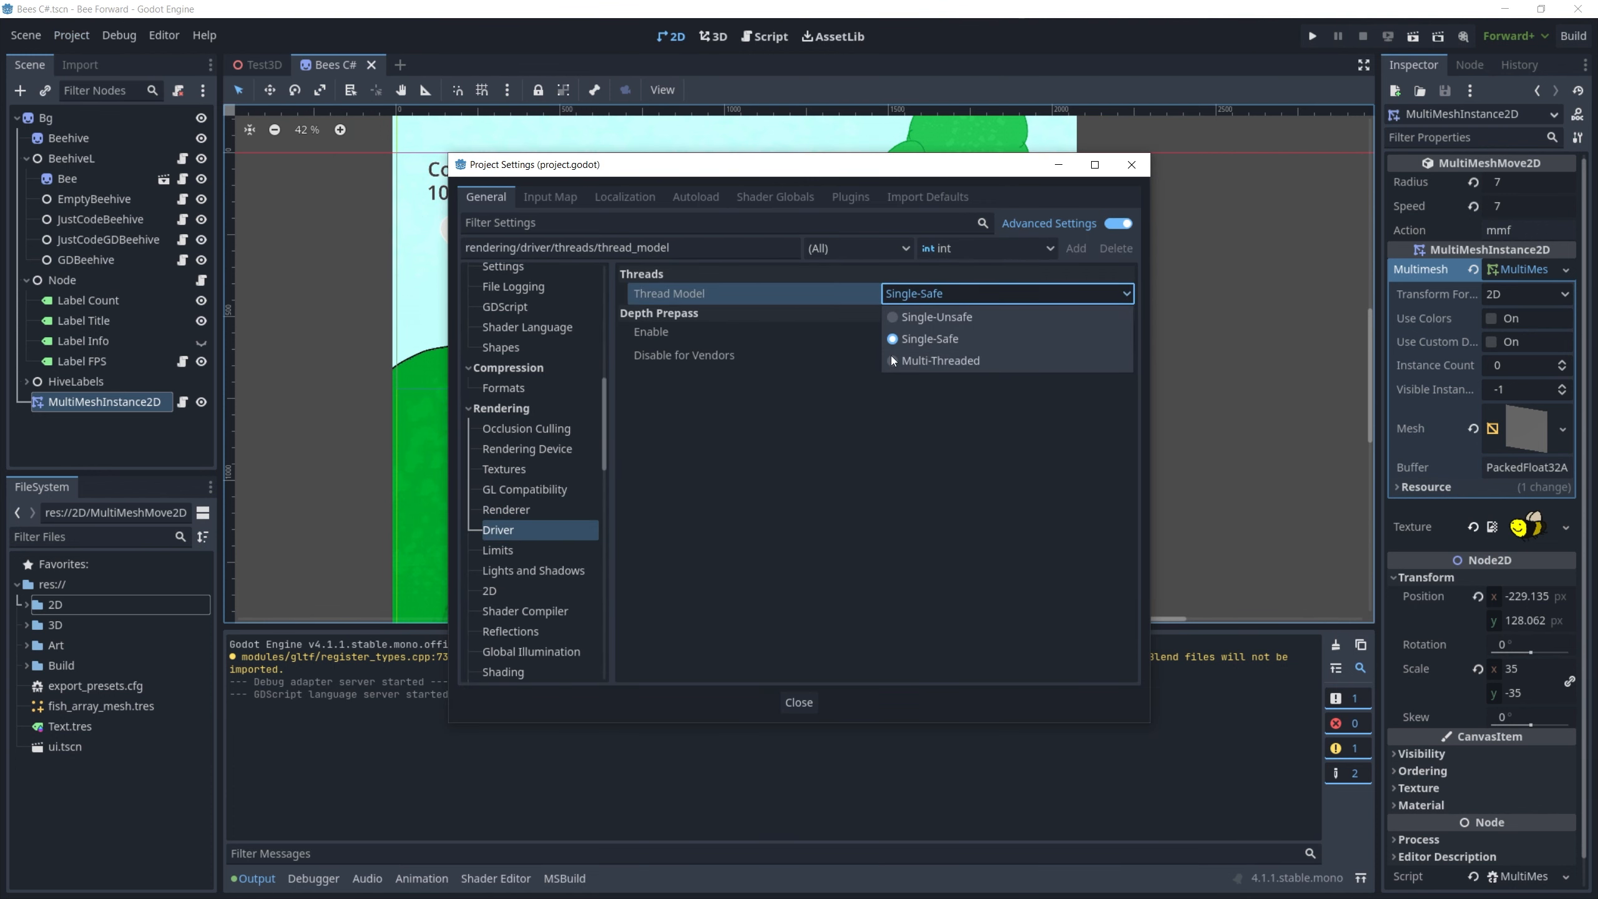
mouse_move(924, 452)
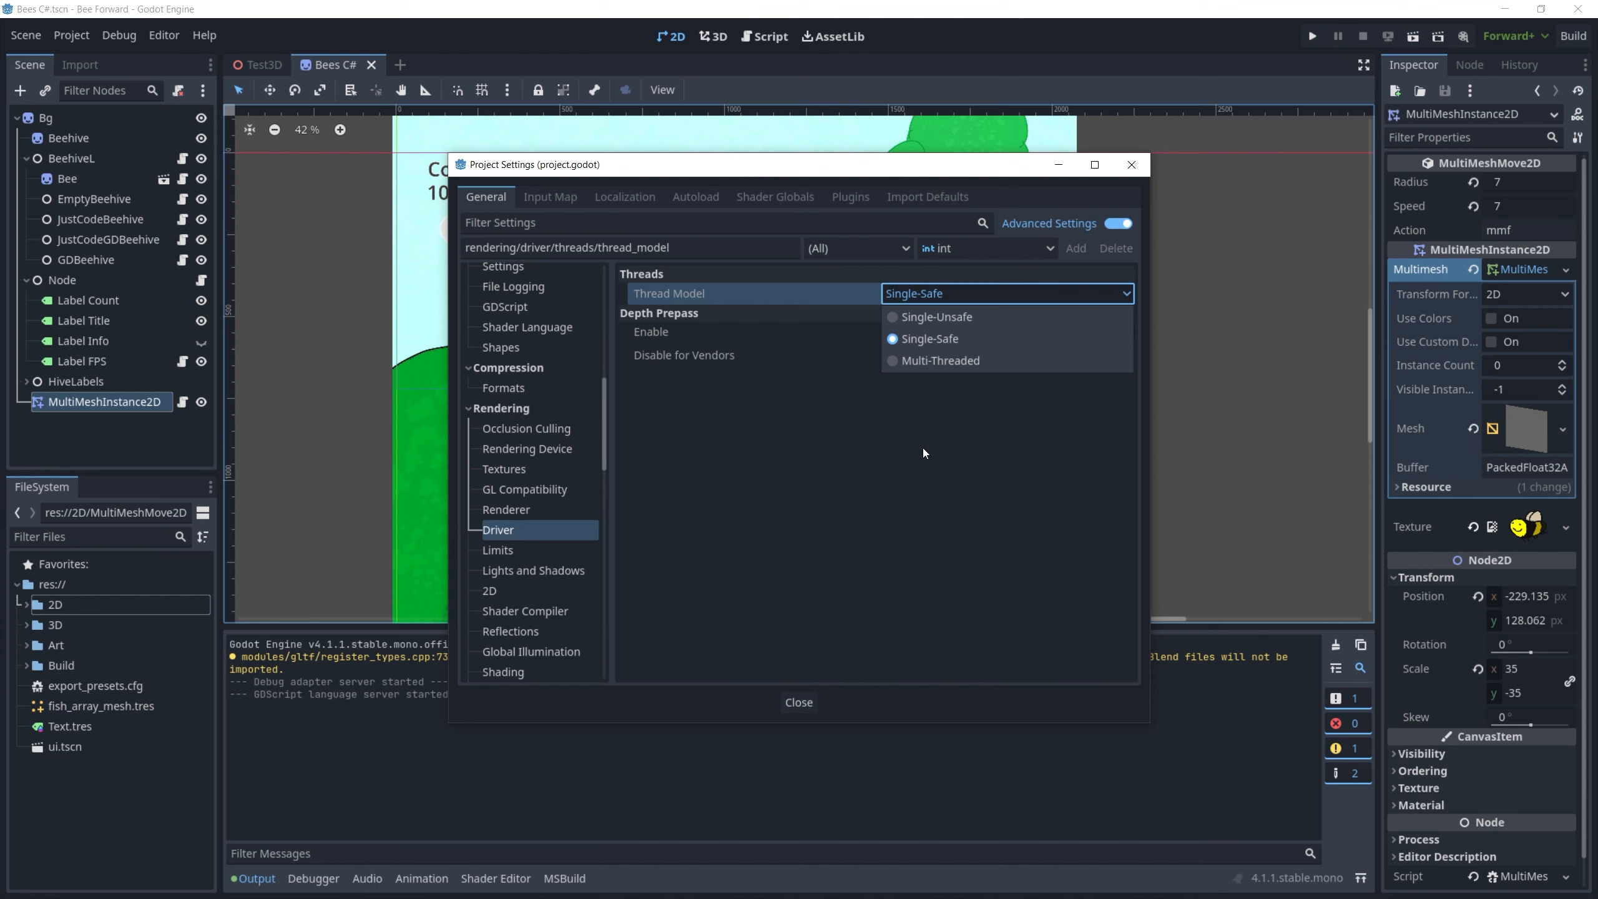
mouse_move(927, 508)
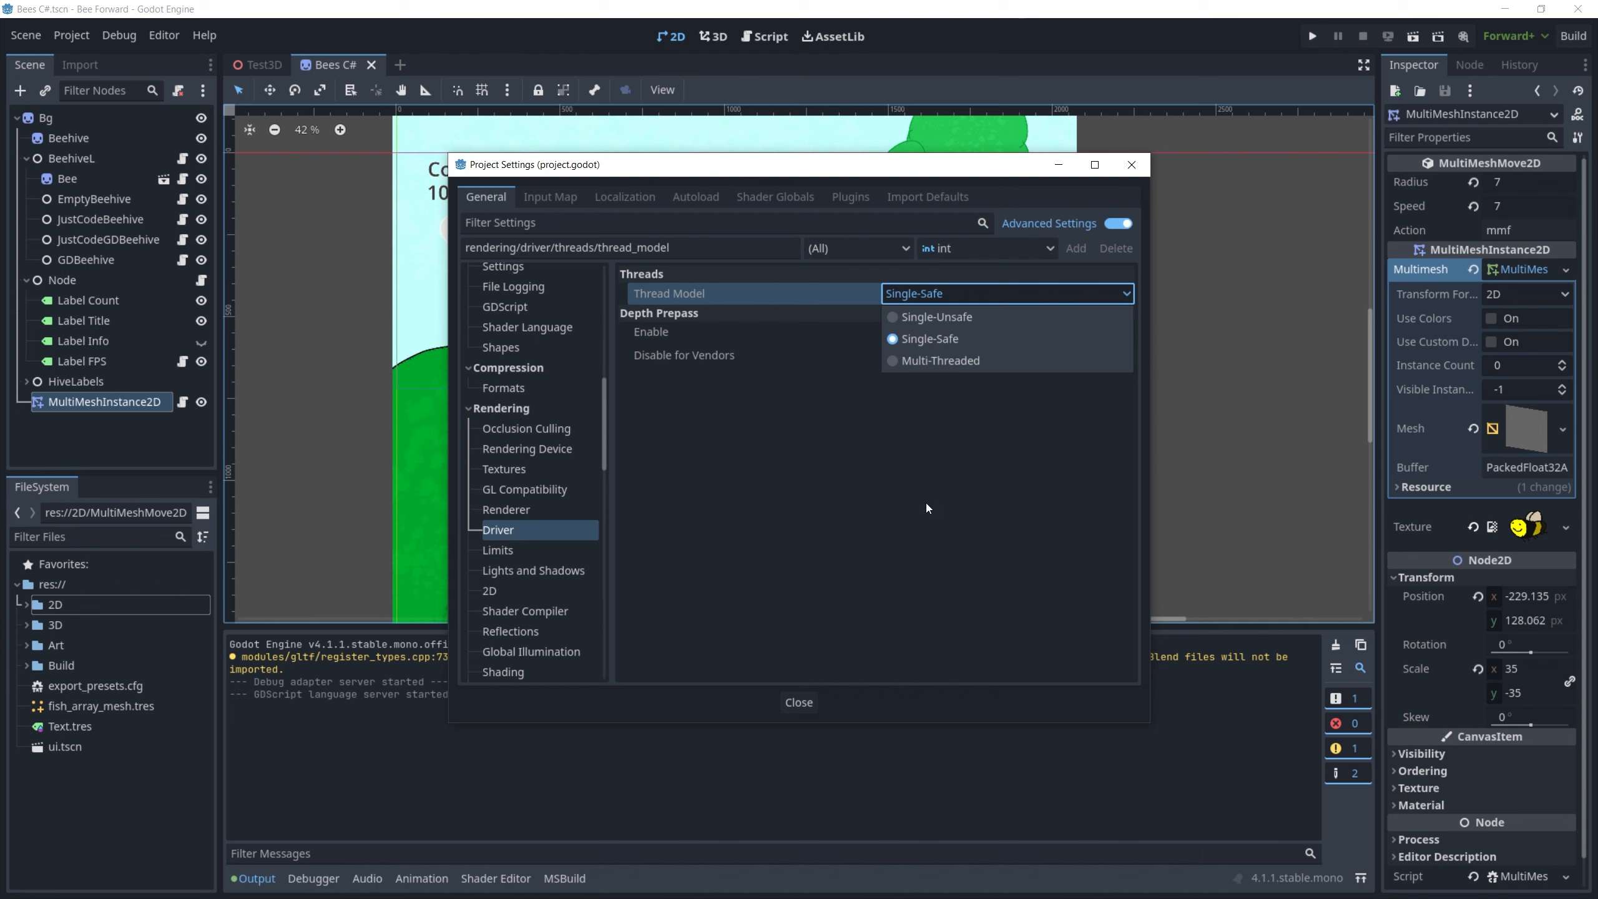
click(929, 339)
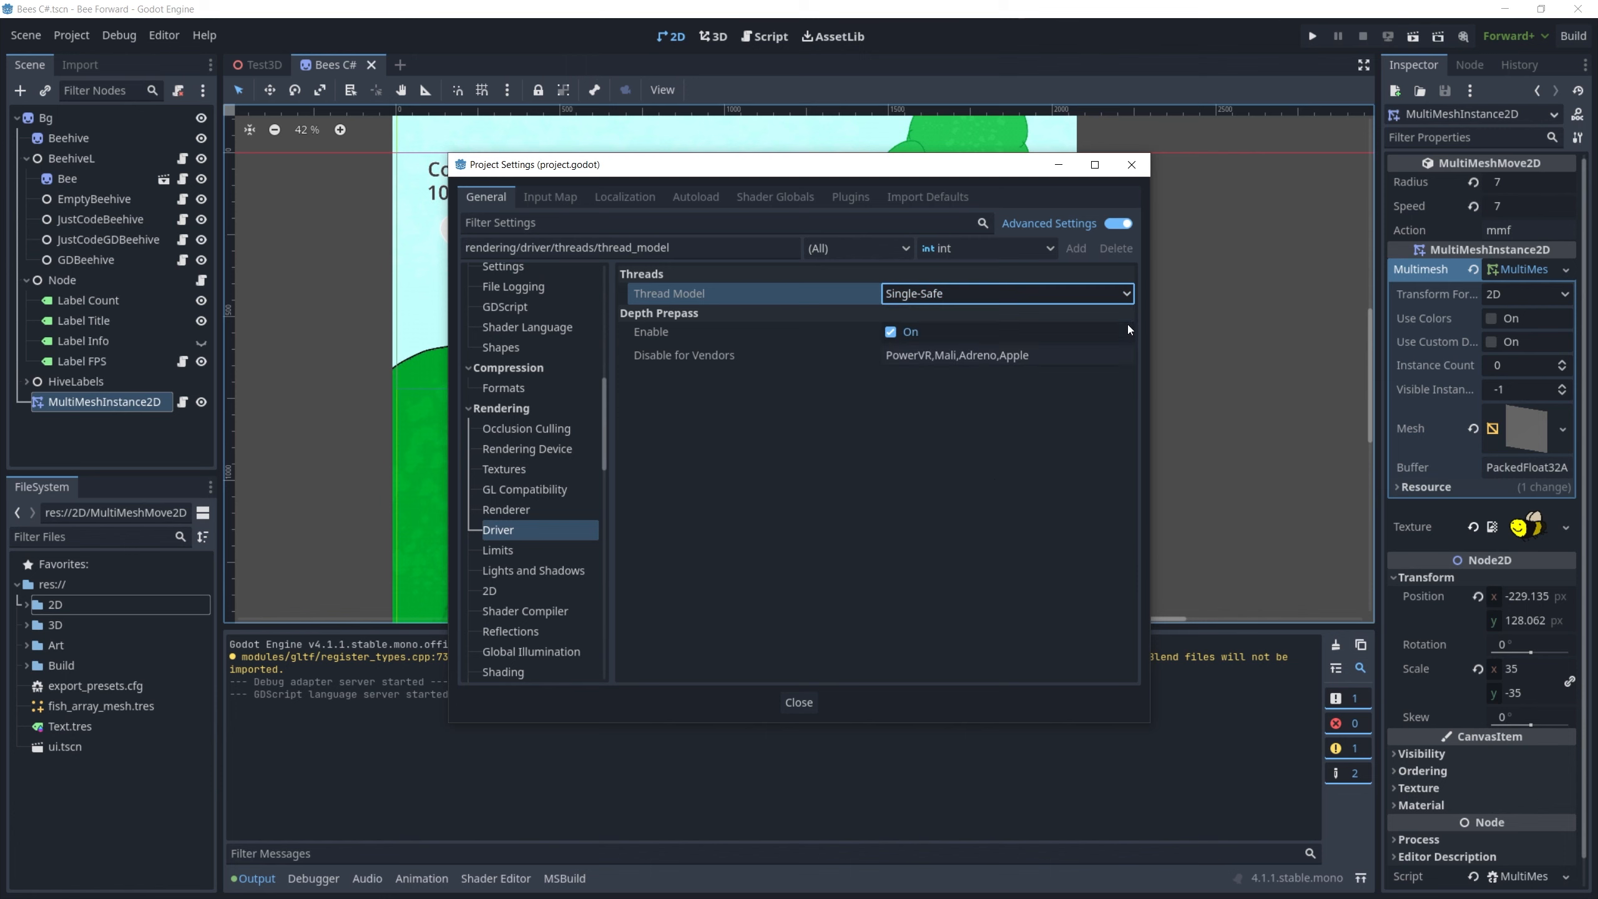
click(798, 702)
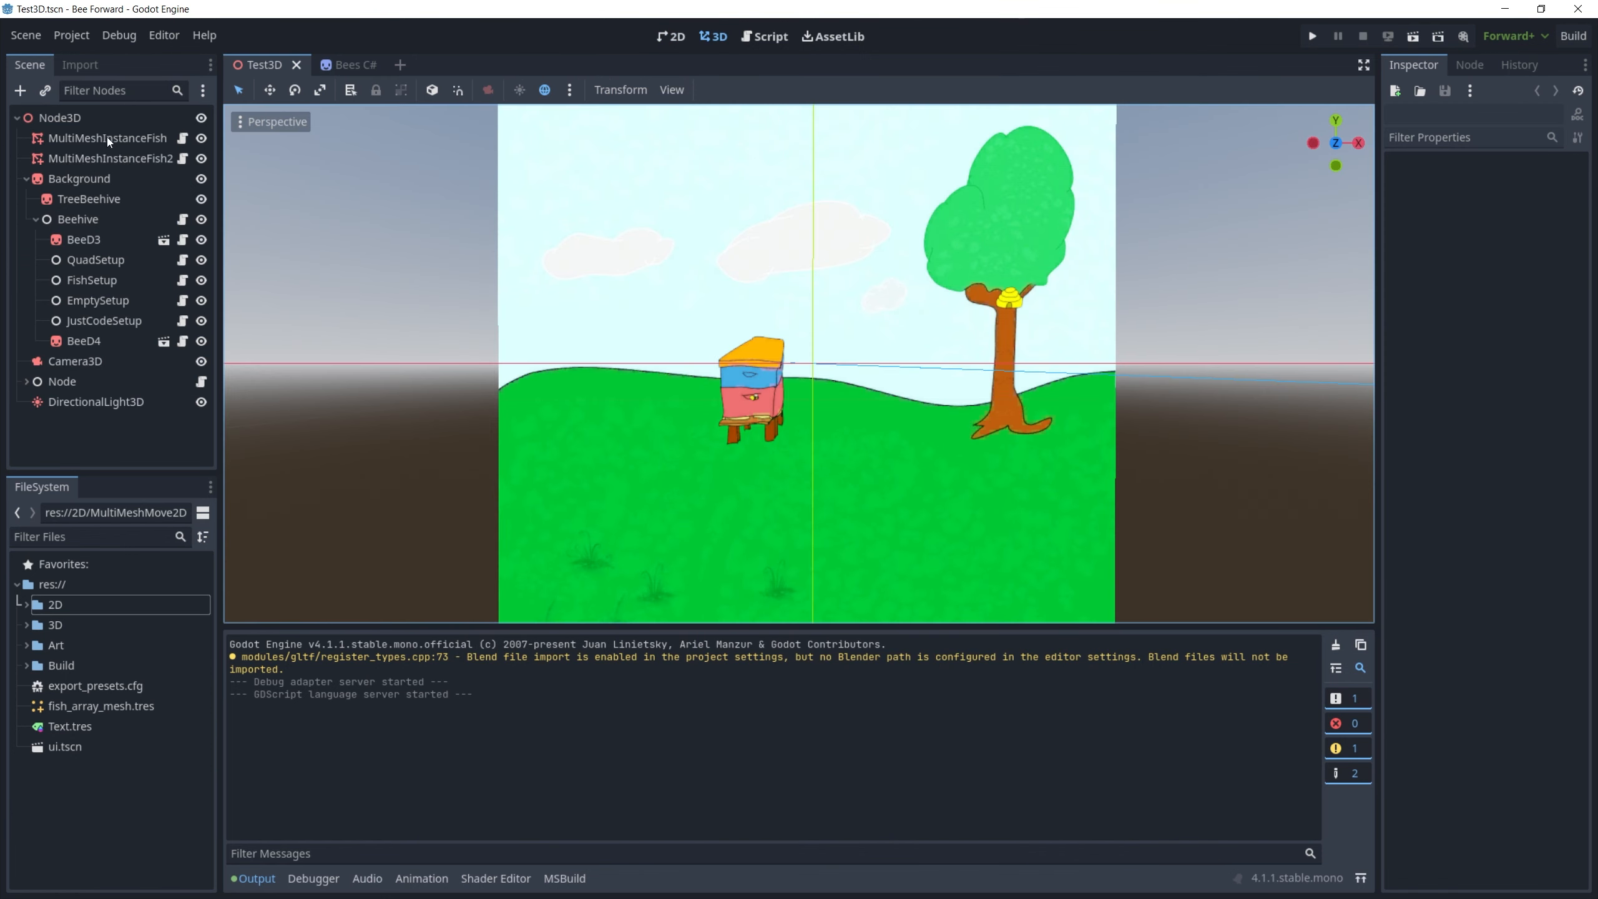
- Inspect the Multimesh properties of MultiMeshInstanceFish and MultiMeshInstanceFish2 in the Scene tree
click(106, 137)
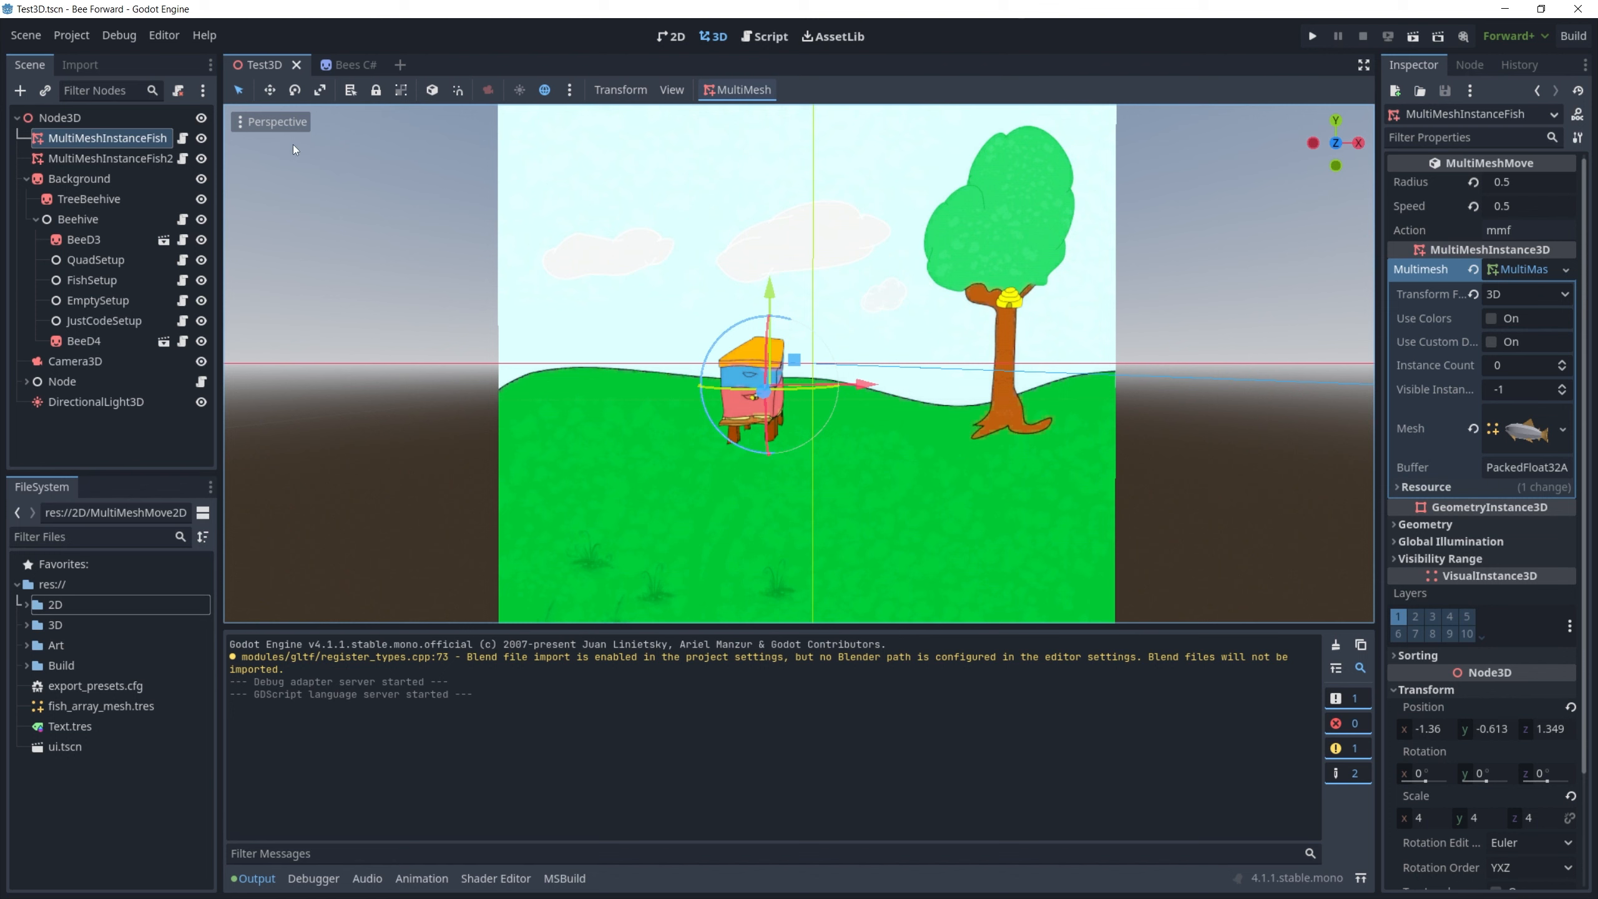
click(109, 159)
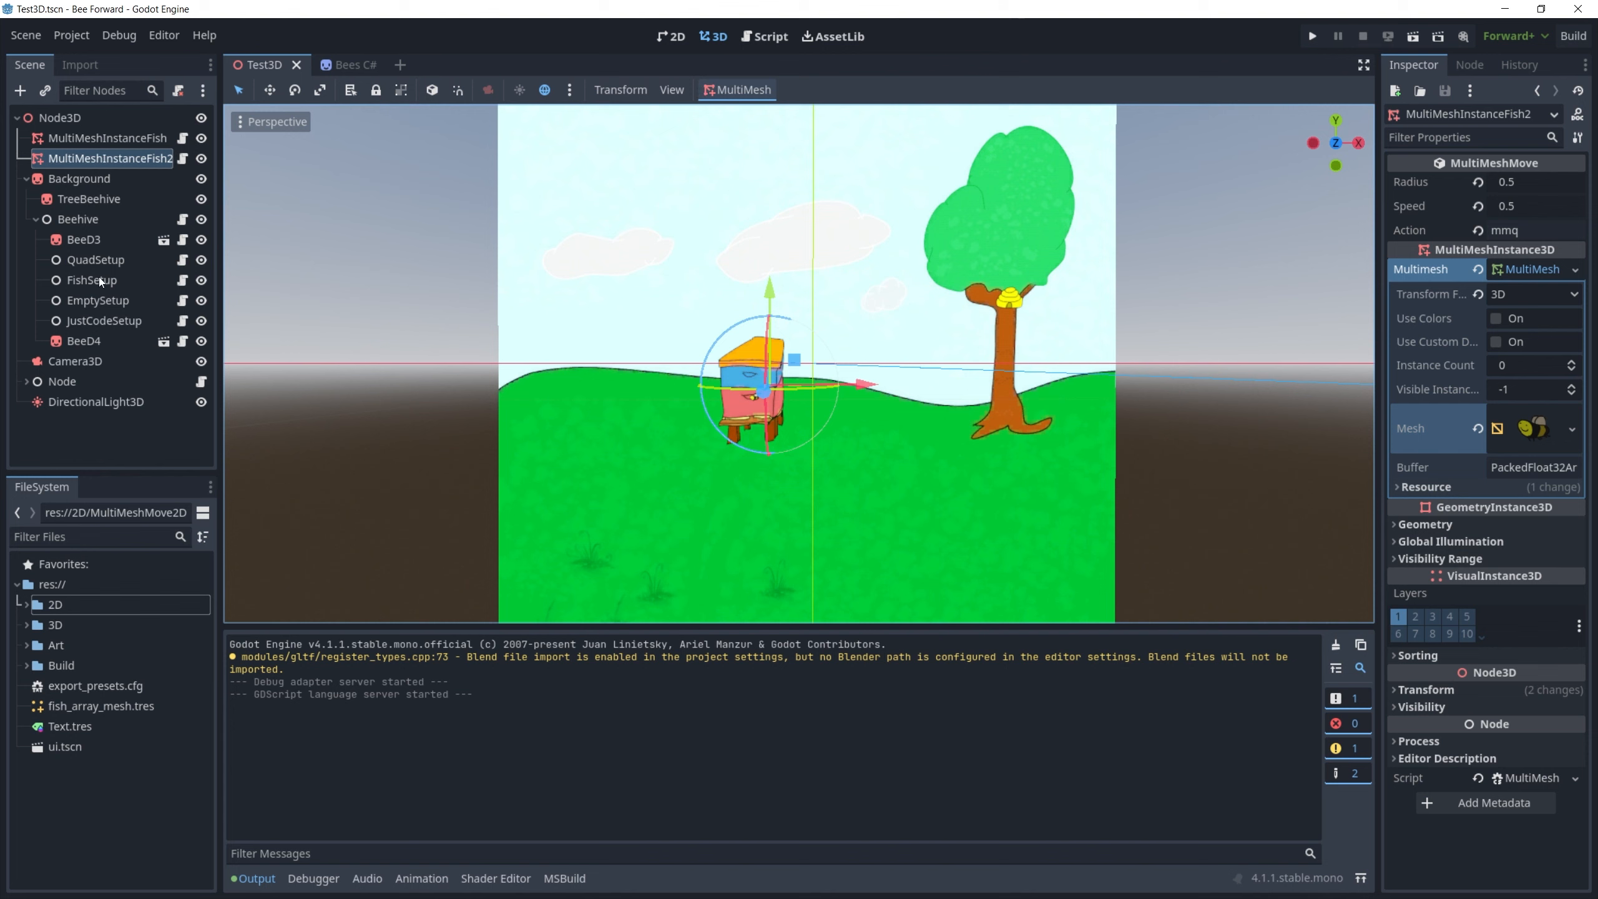
mouse_move(100, 283)
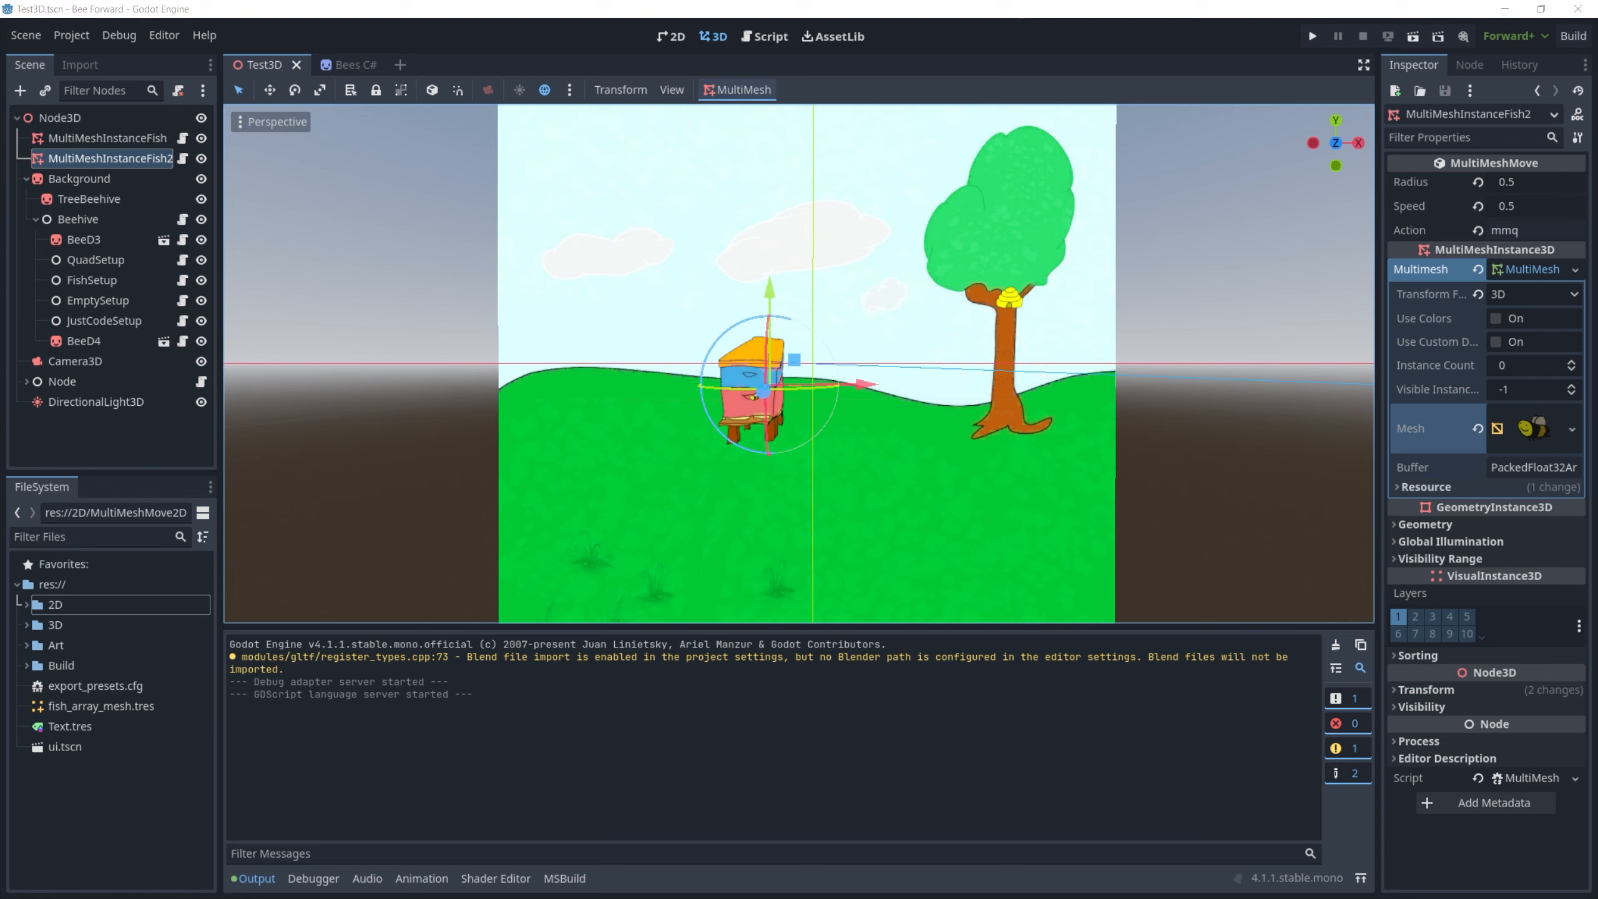
click(1311, 37)
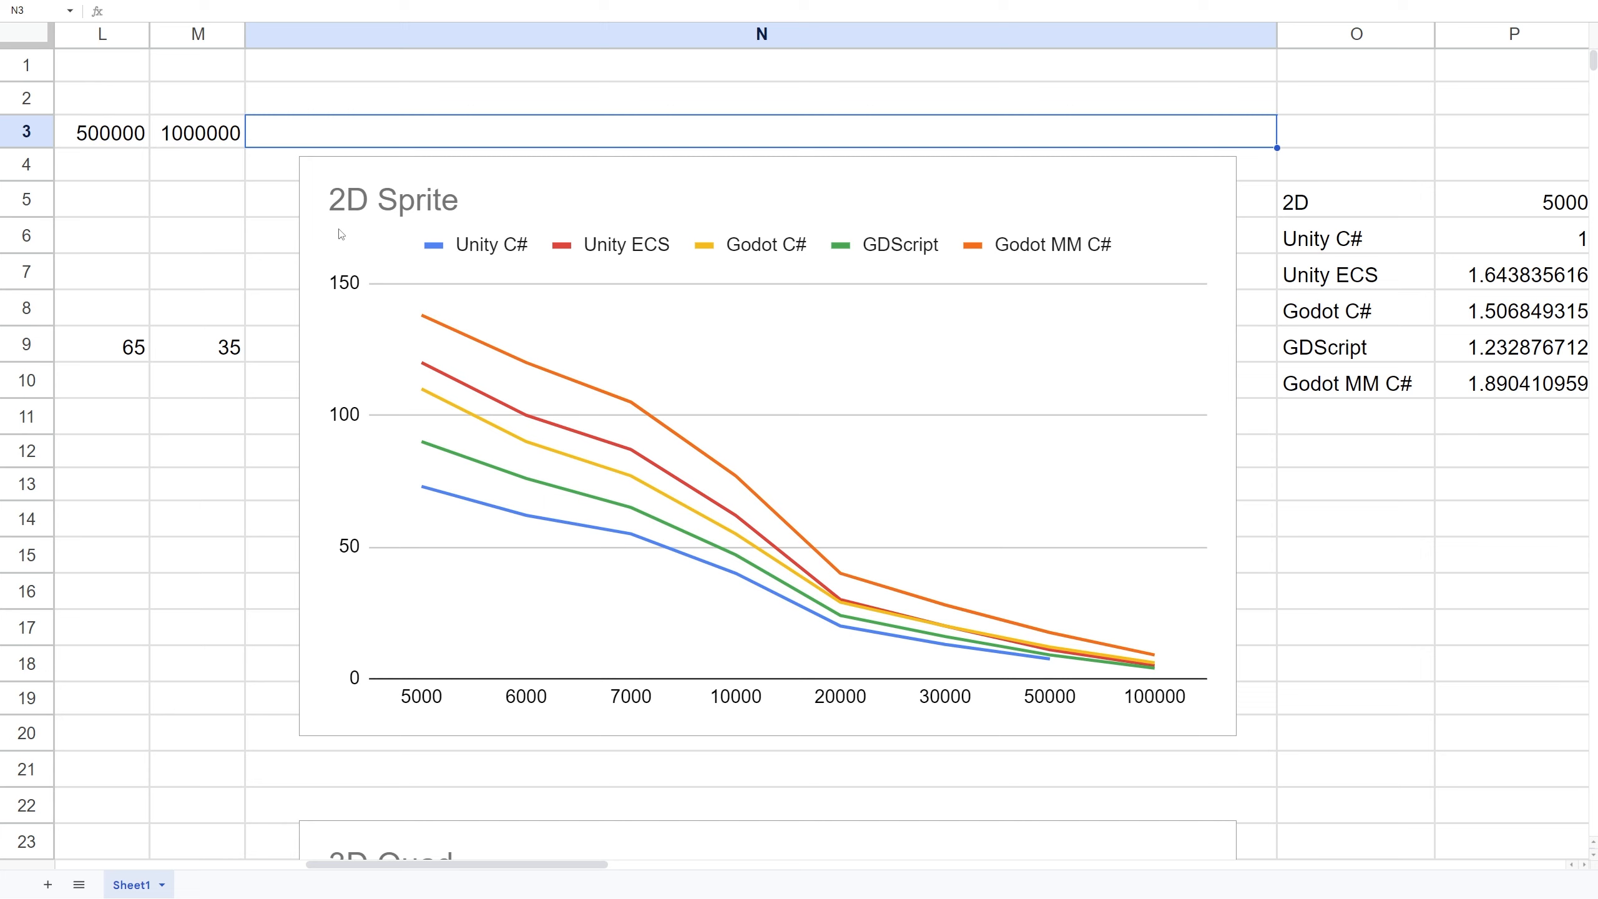
mouse_move(517, 359)
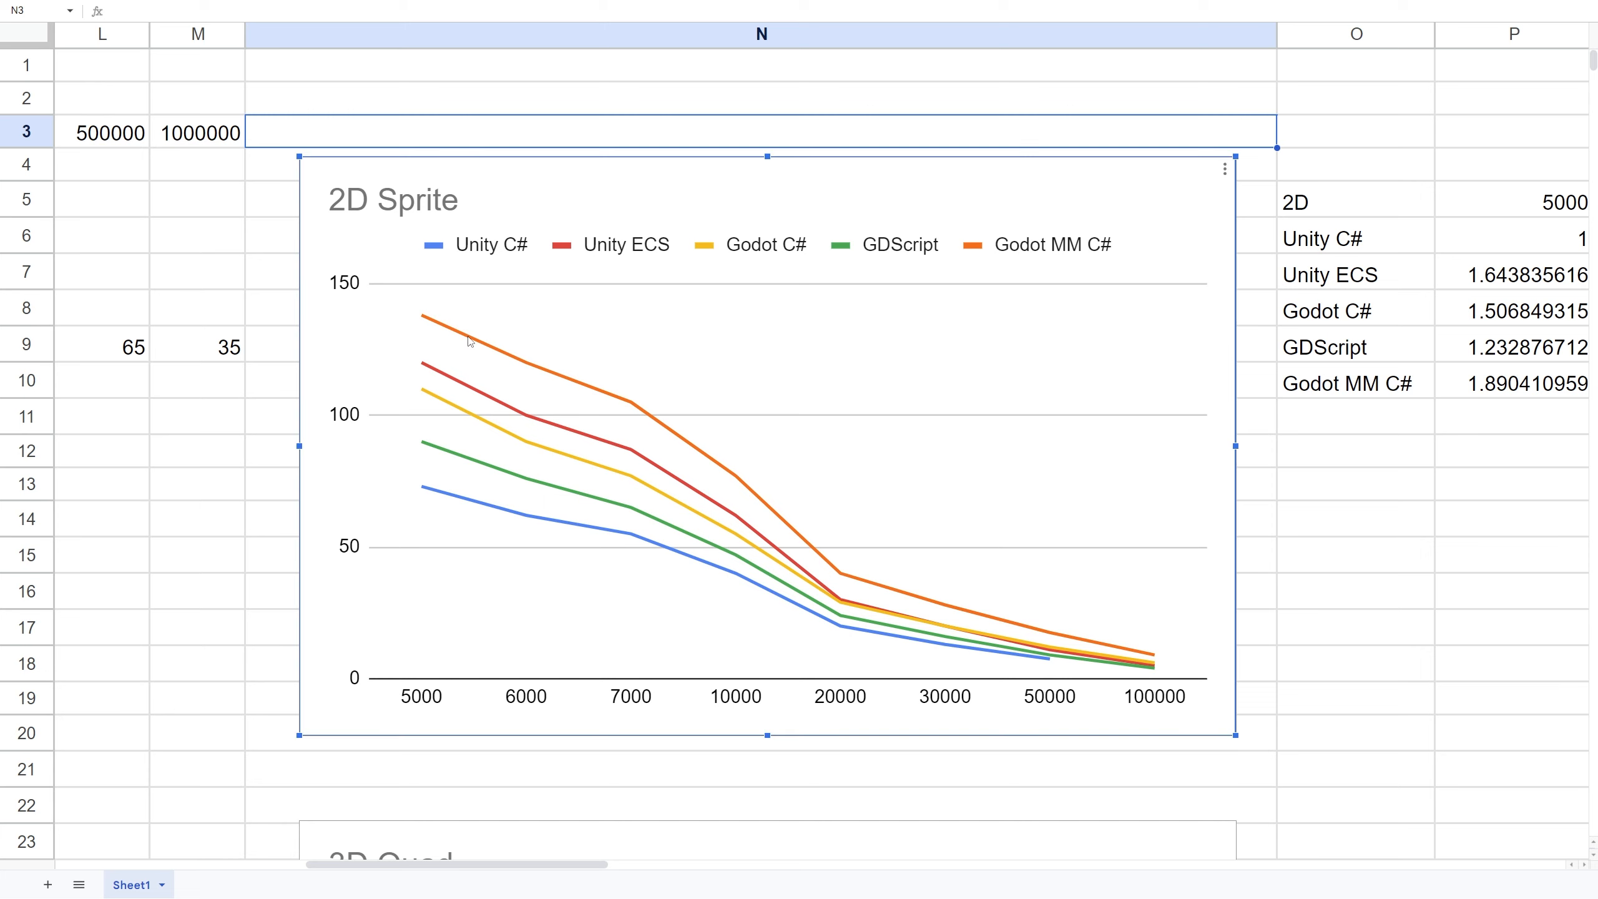
mouse_move(553, 372)
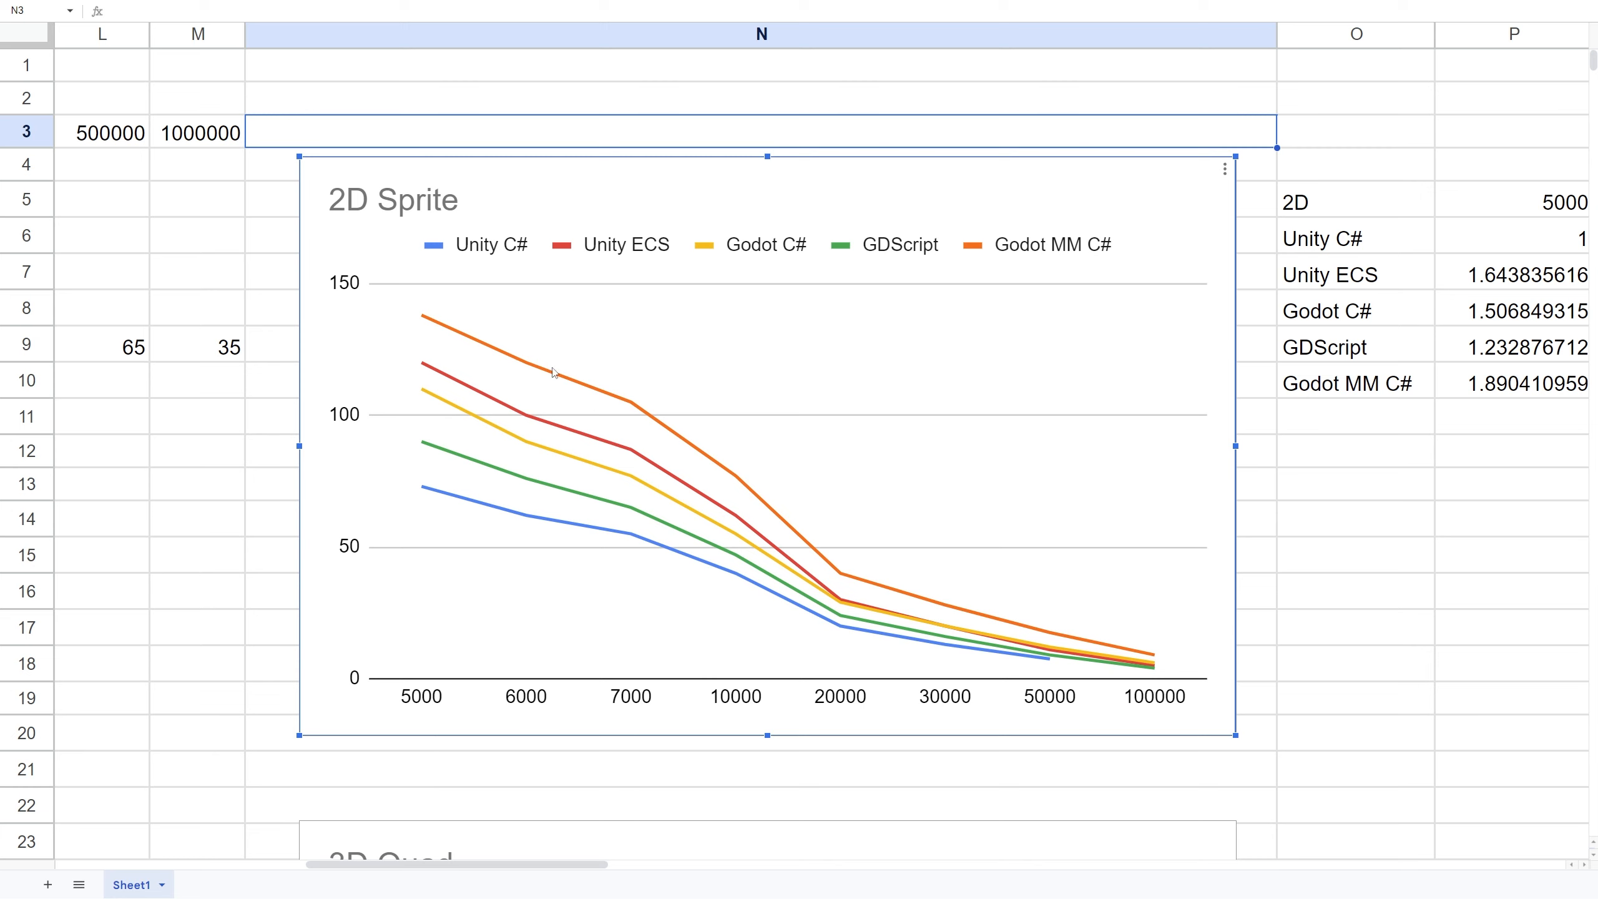
mouse_move(463, 338)
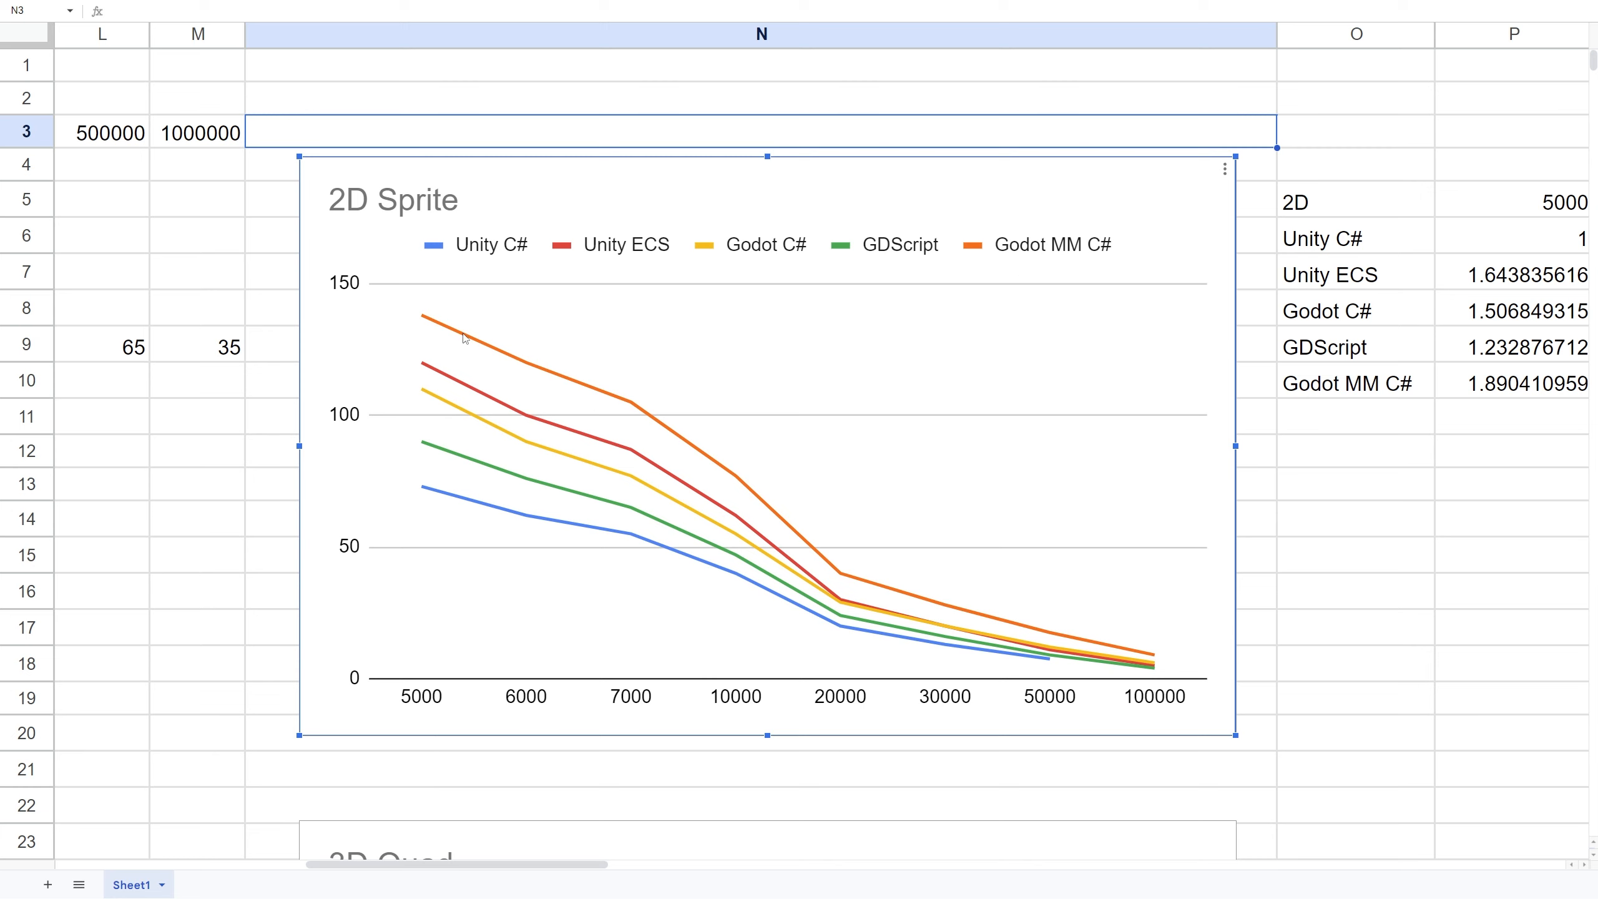
mouse_move(971, 306)
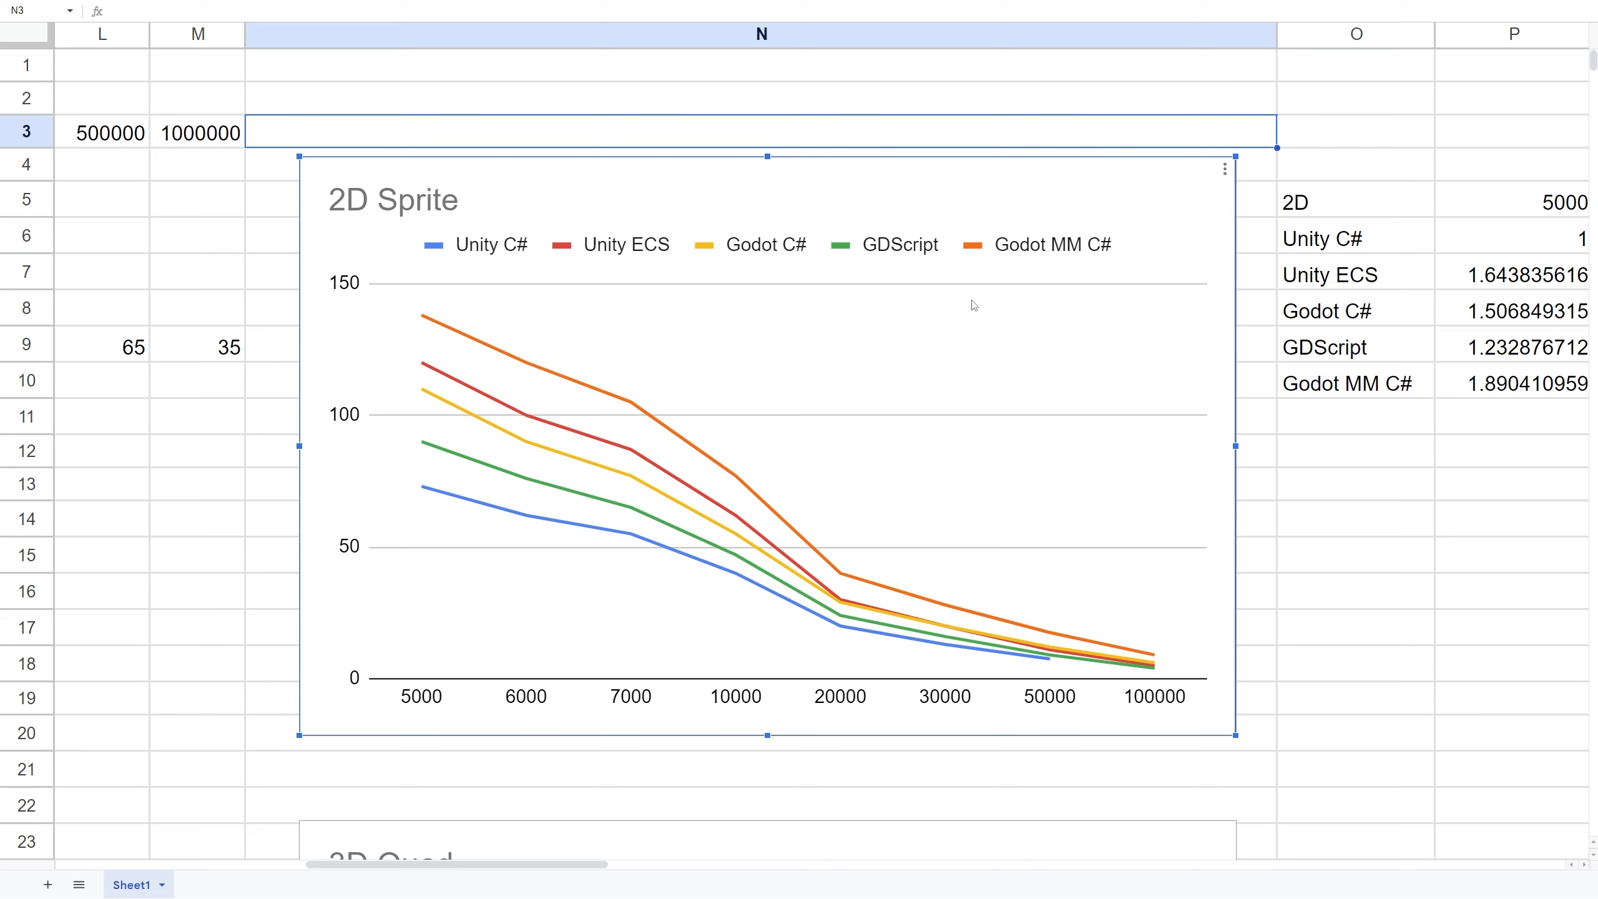
mouse_move(623, 380)
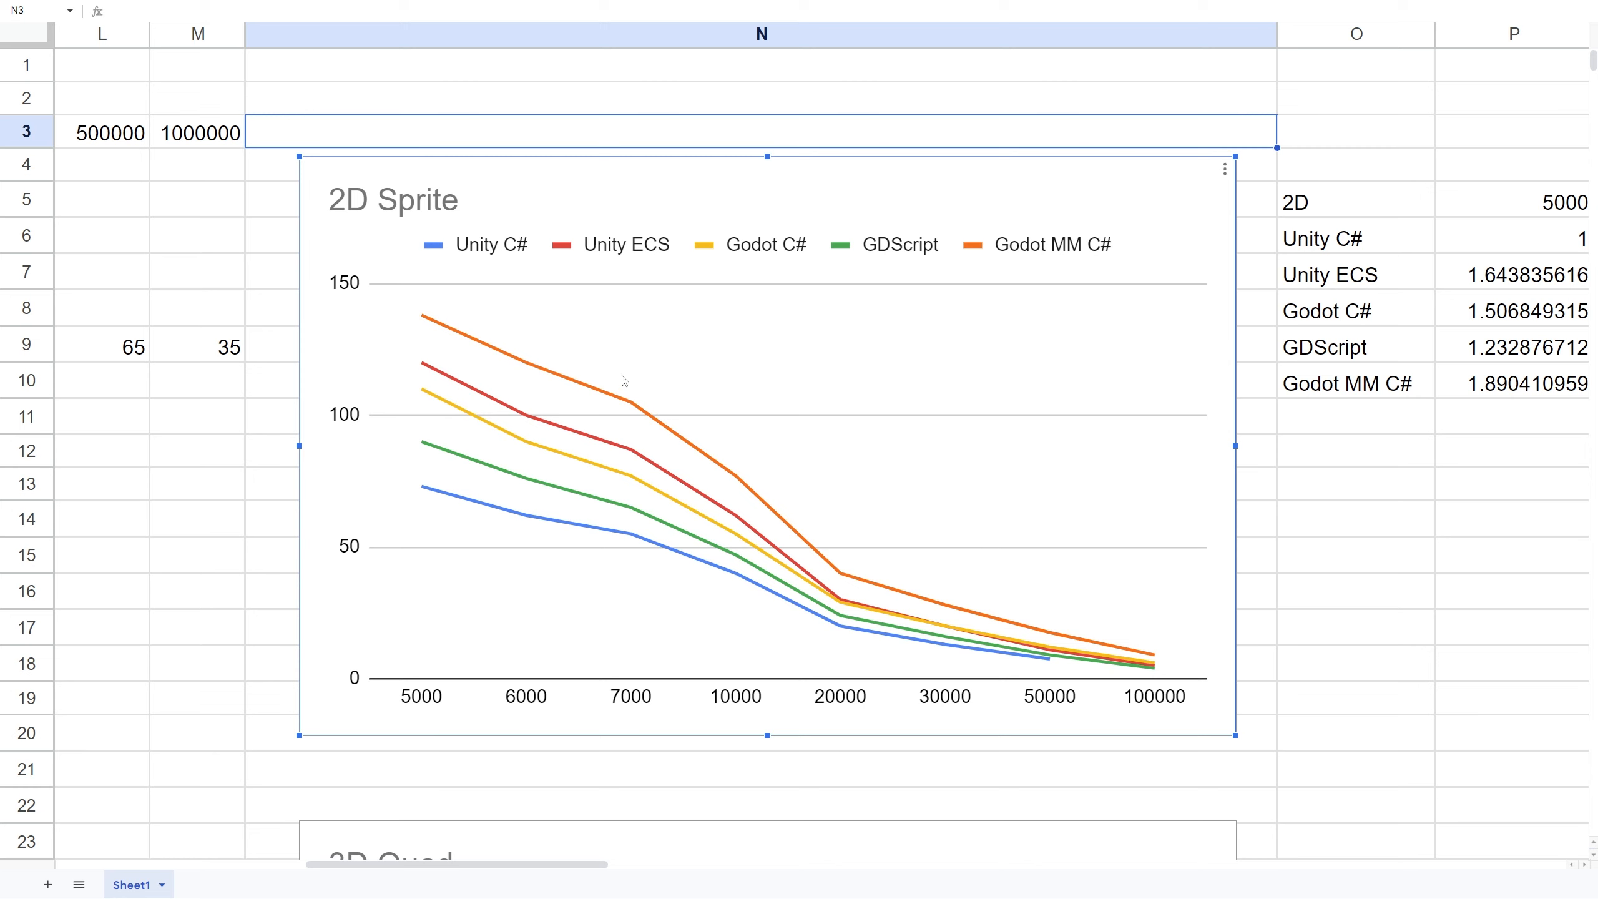
mouse_move(635, 503)
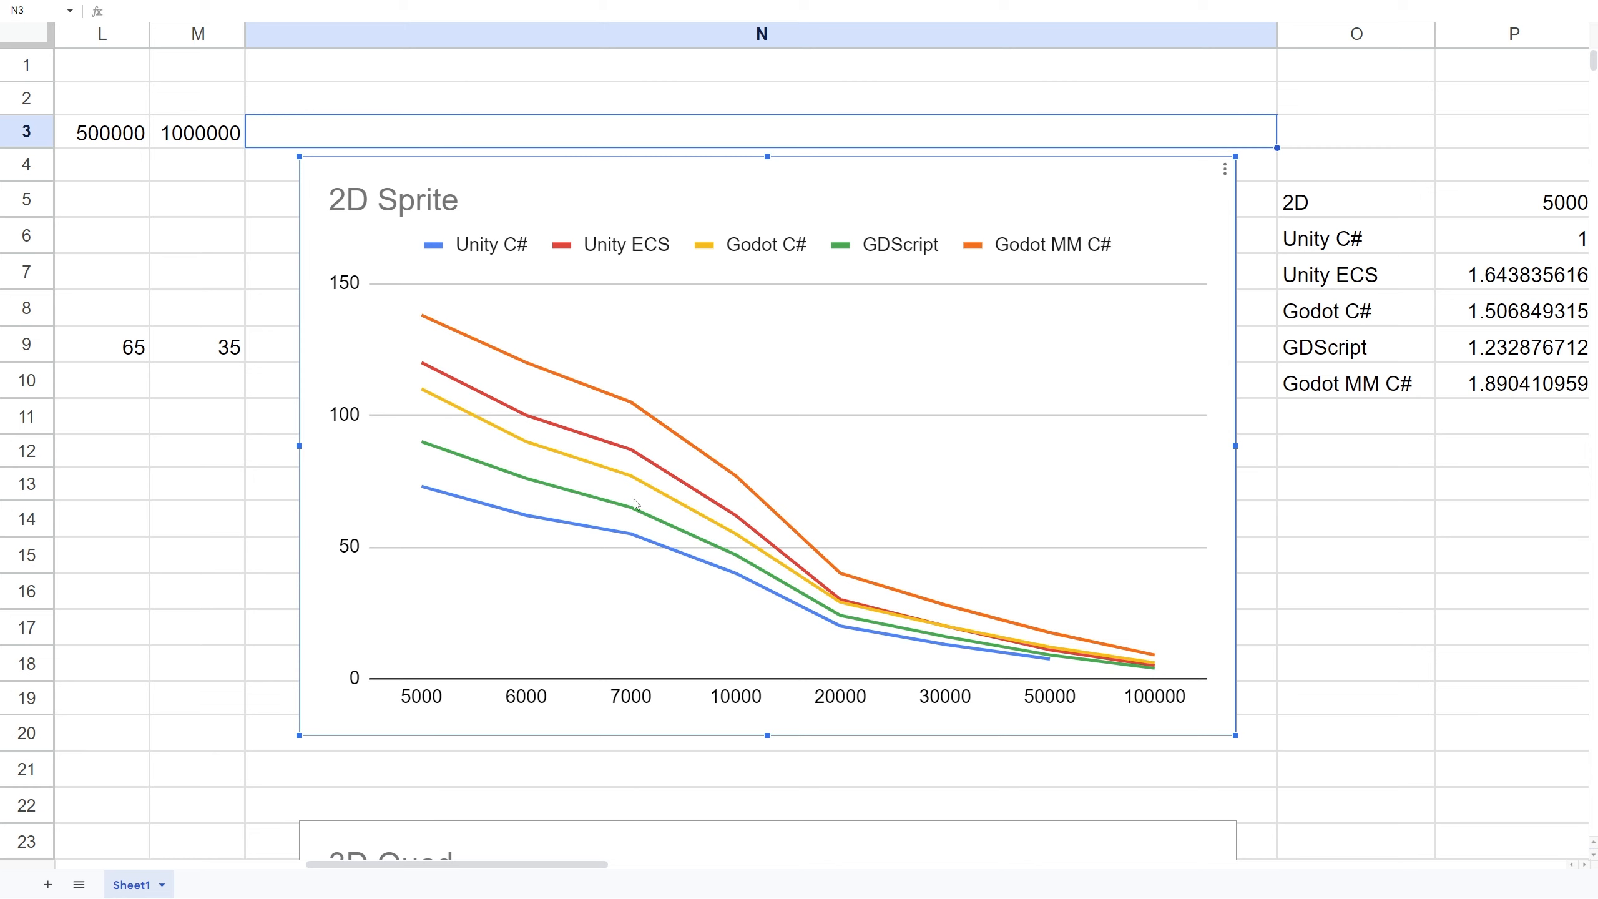
mouse_move(636, 512)
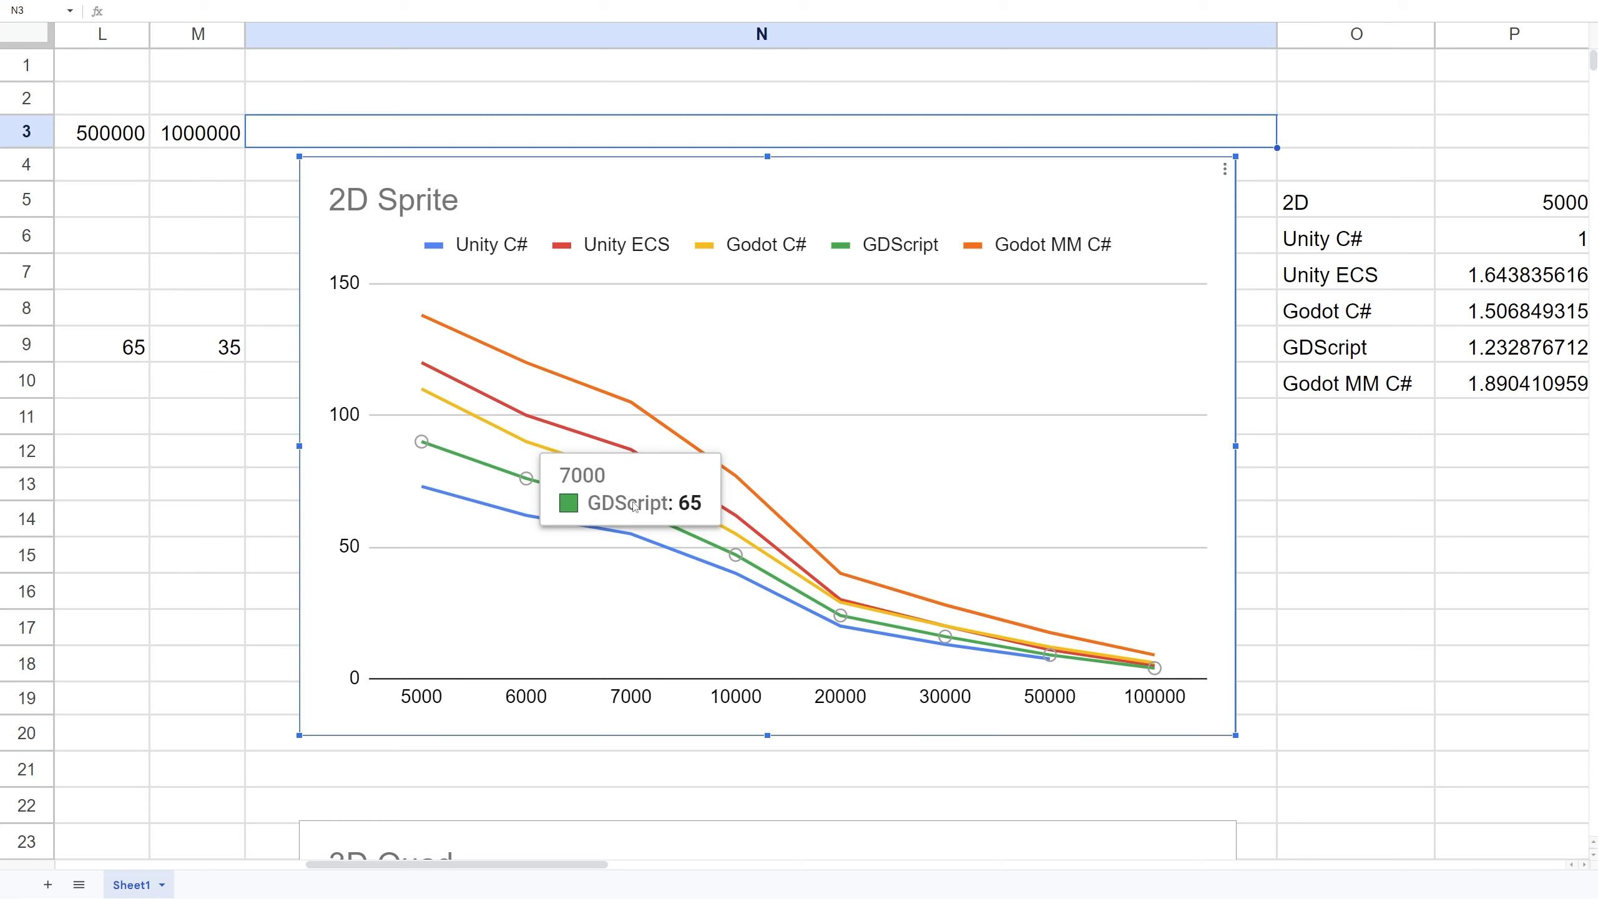
mouse_move(679, 484)
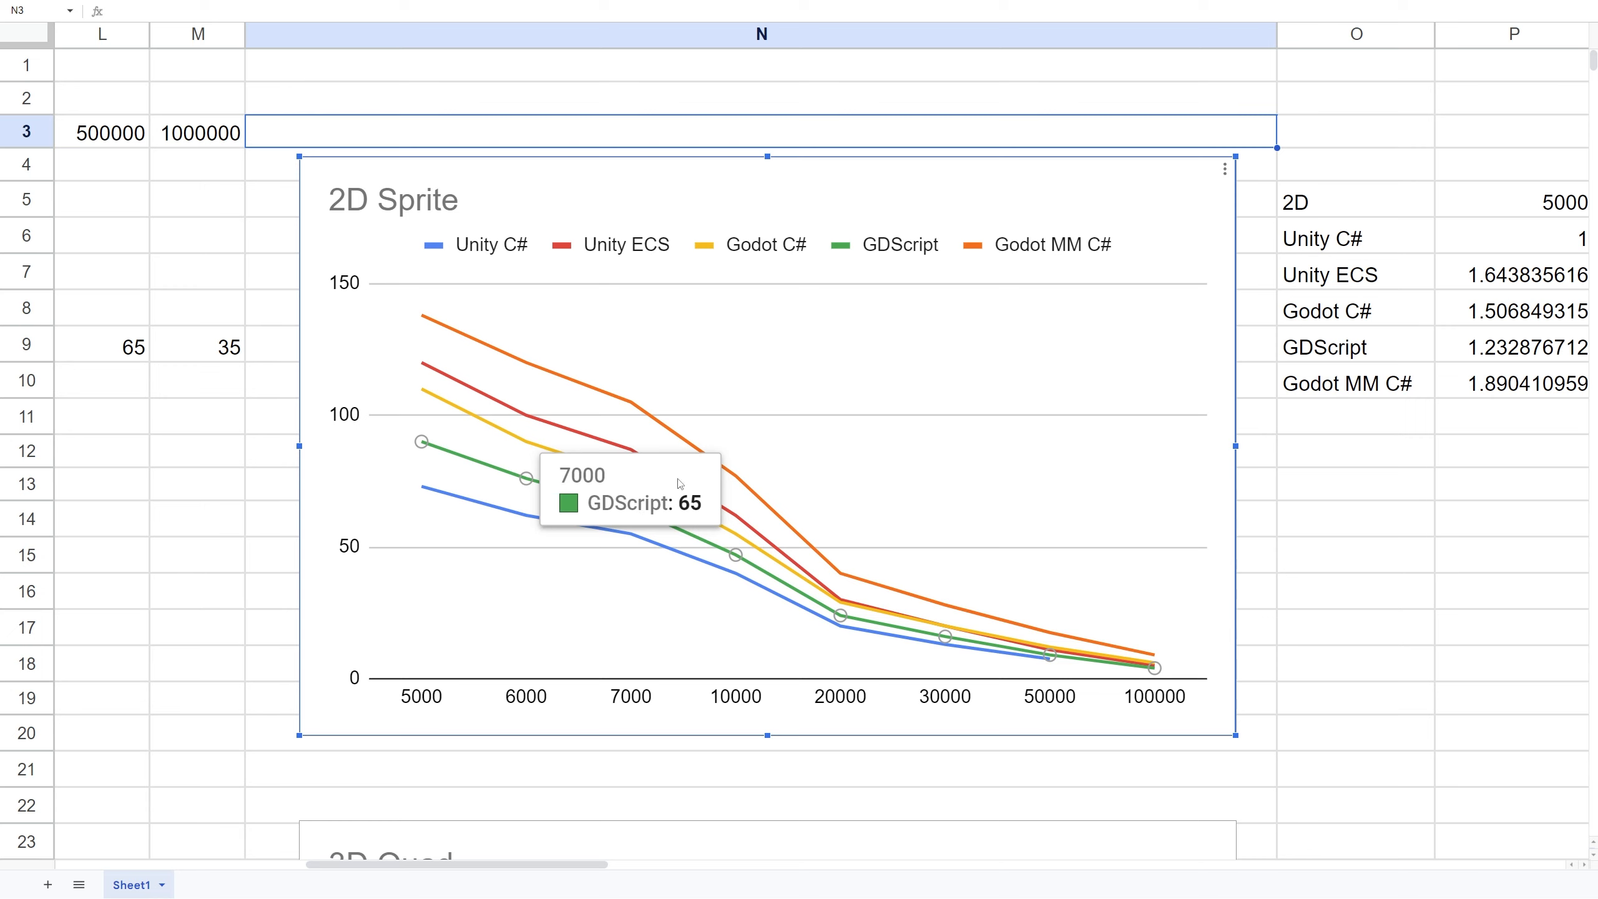
mouse_move(635, 519)
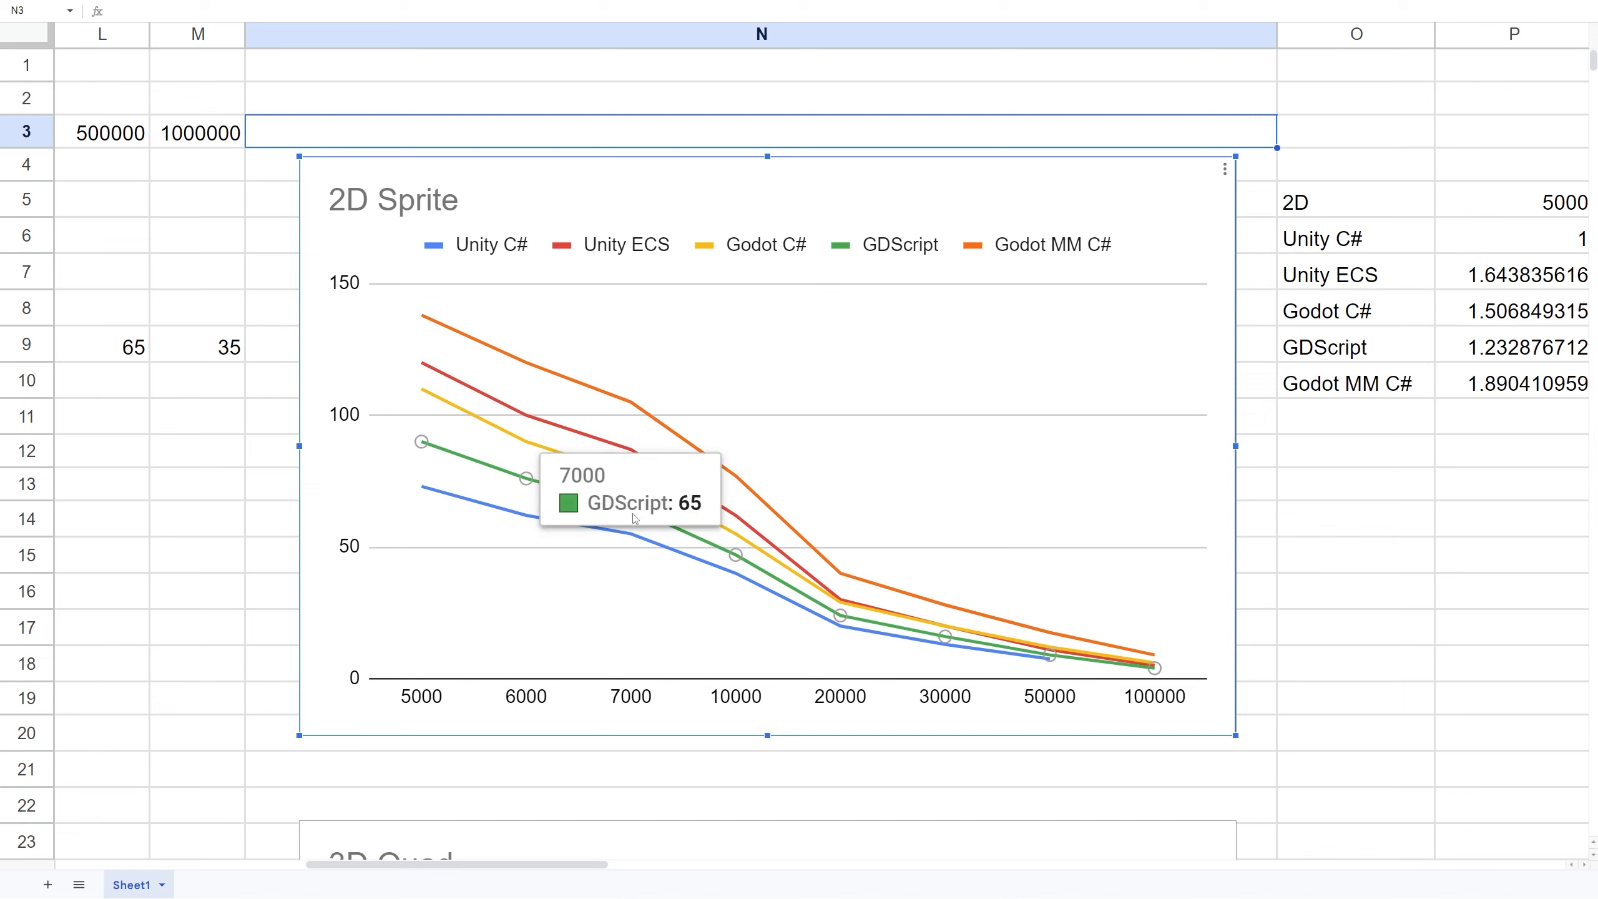
mouse_move(615, 536)
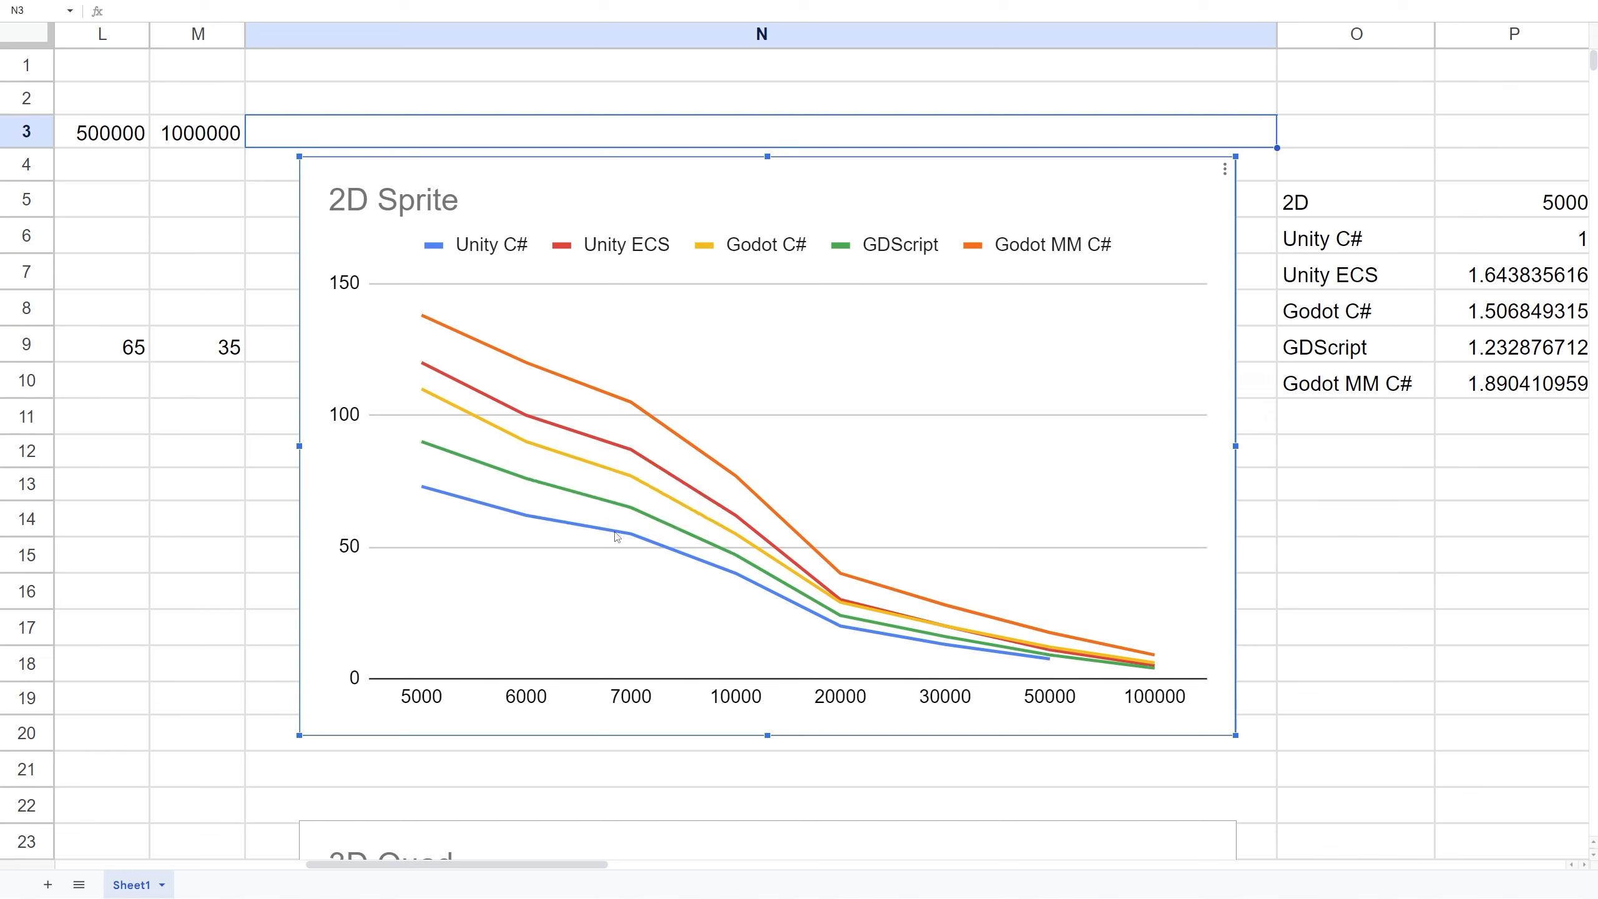
mouse_move(499, 505)
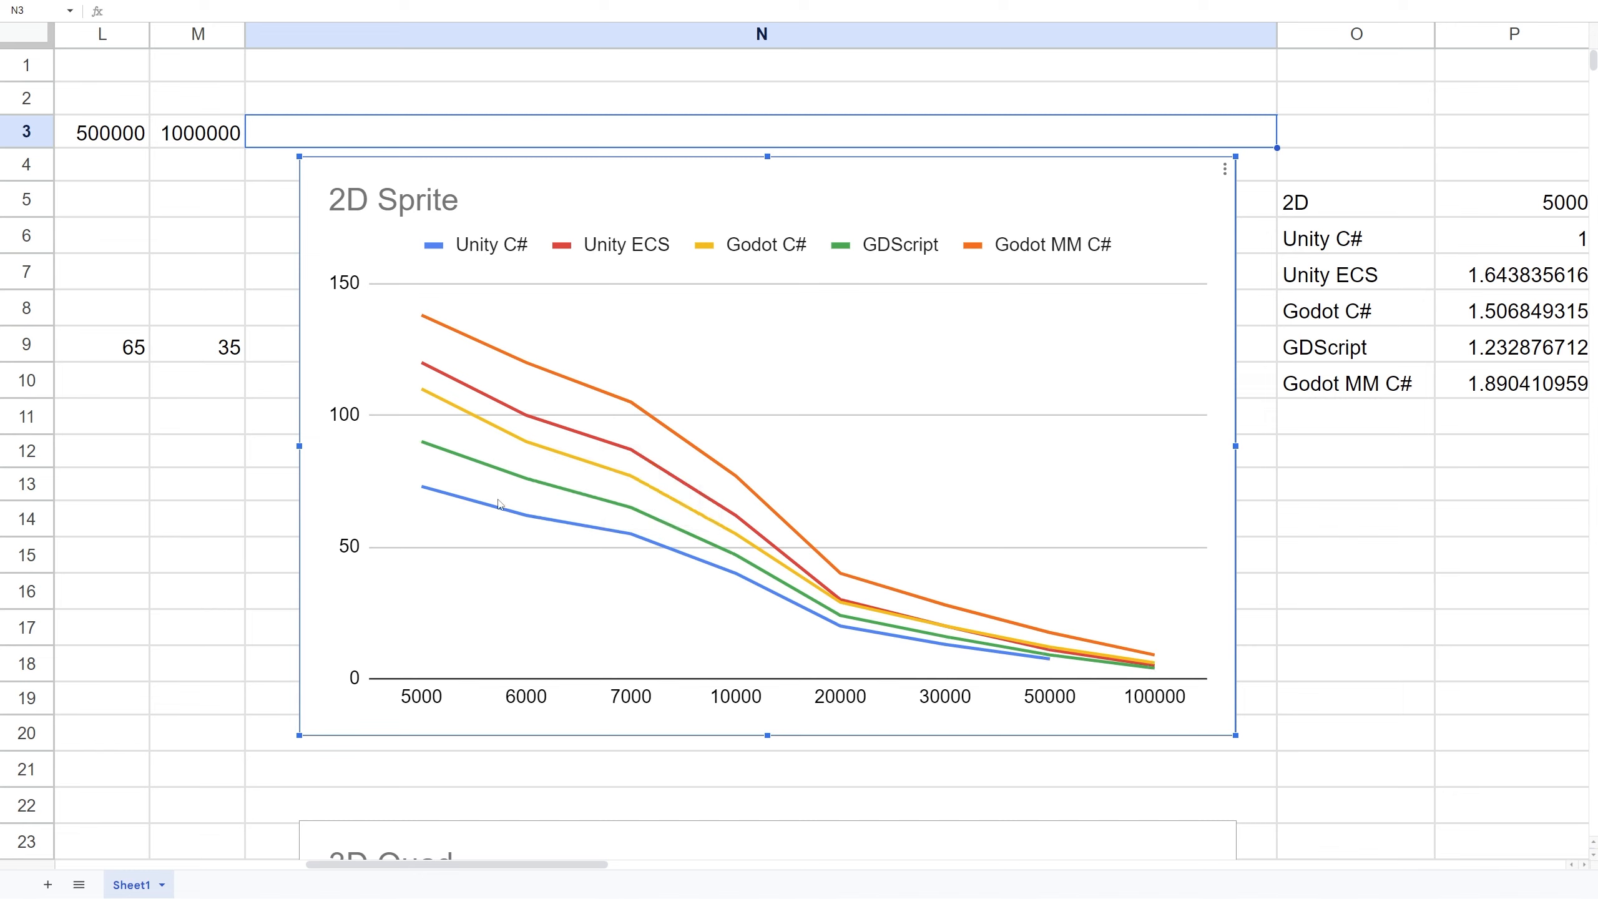
mouse_move(624, 537)
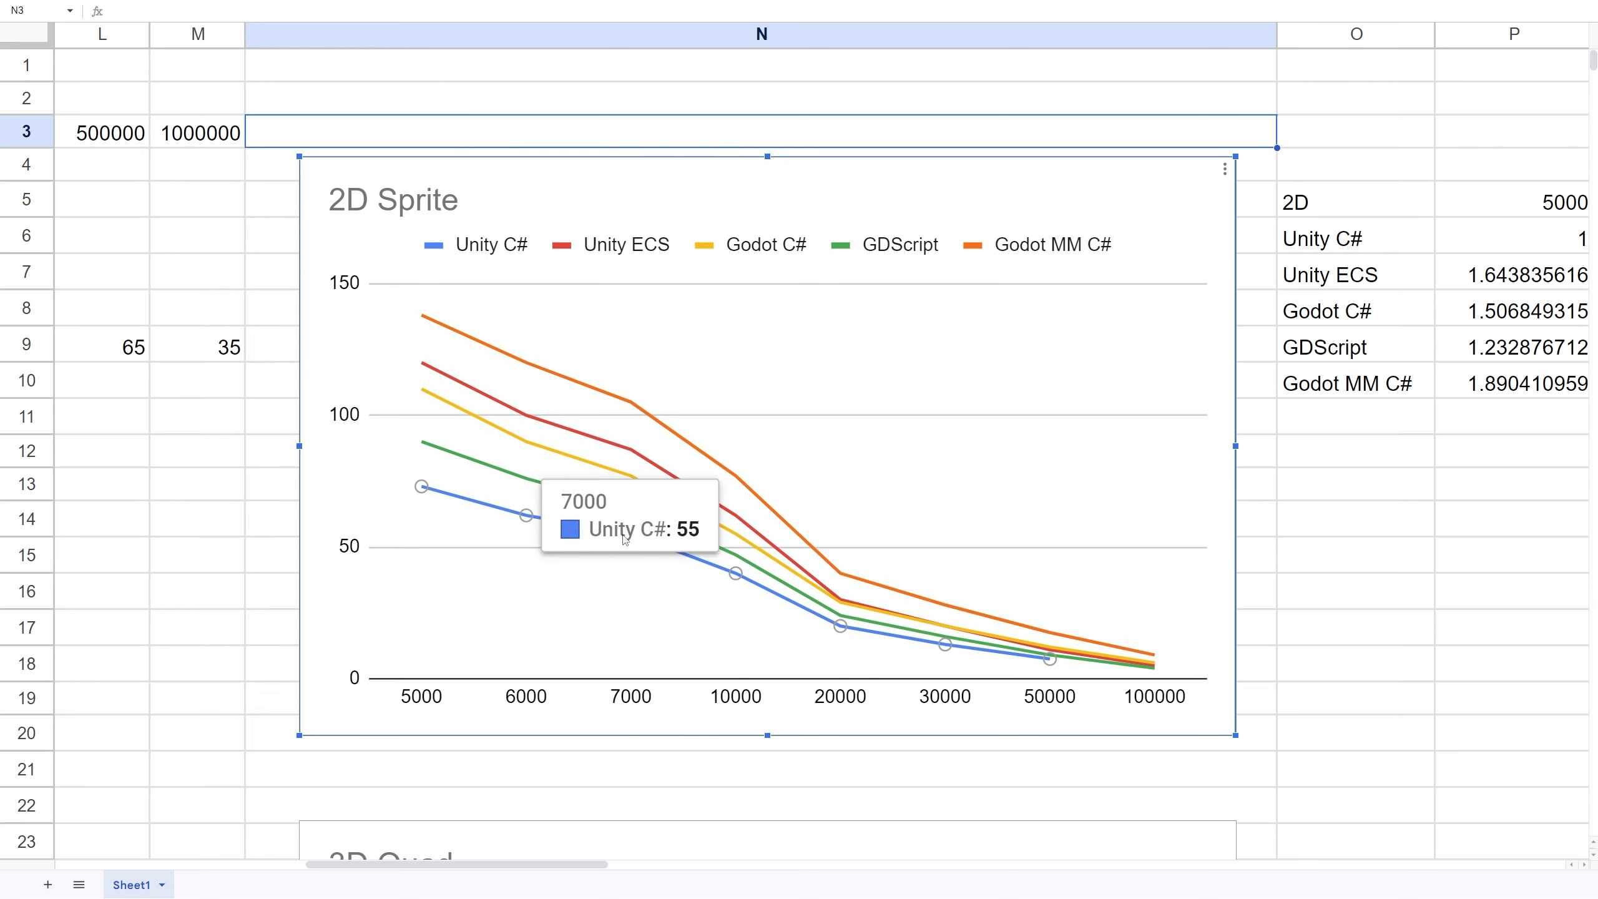
mouse_move(631, 544)
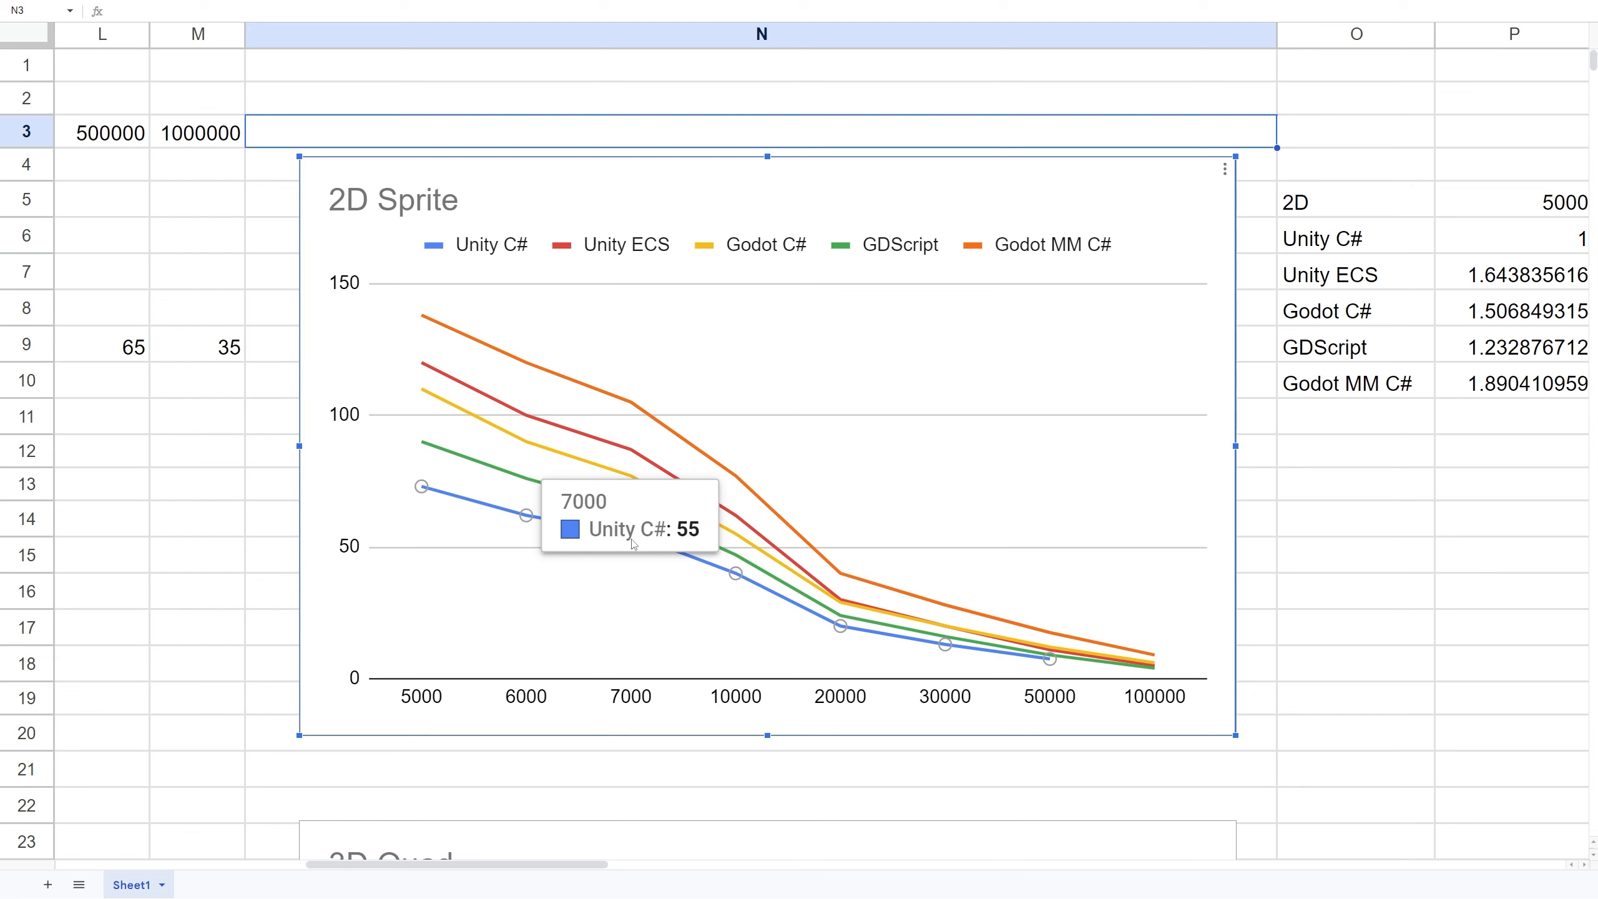
mouse_move(670, 555)
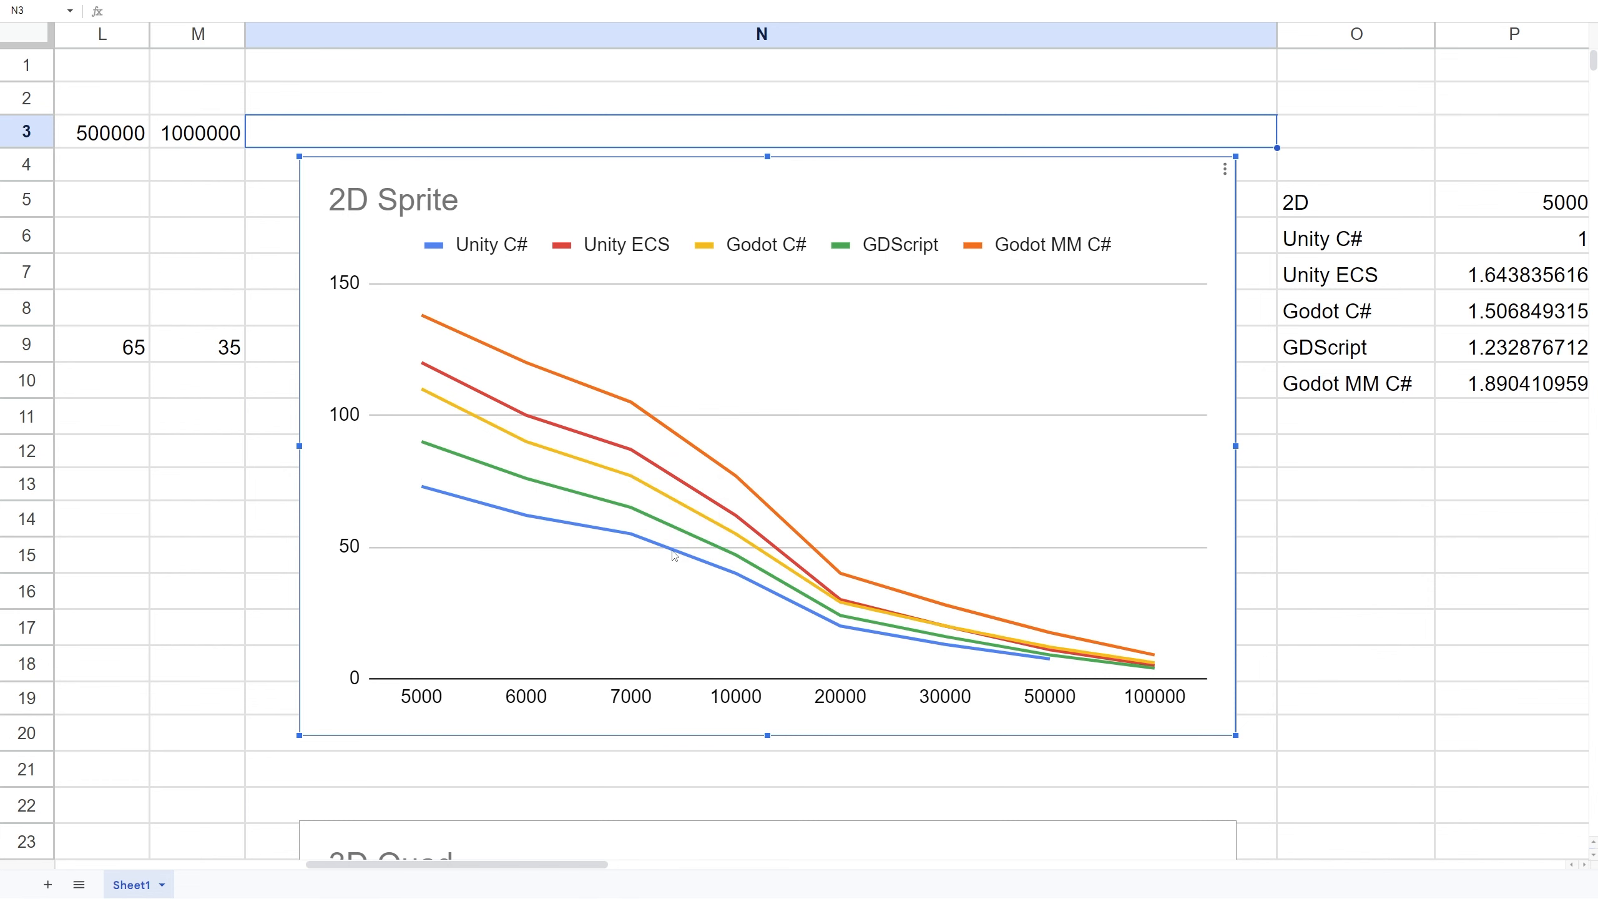
- Scroll the sheet down from the 2D Sprite chart to the 3D Quad FPS chart
scroll(down, 3)
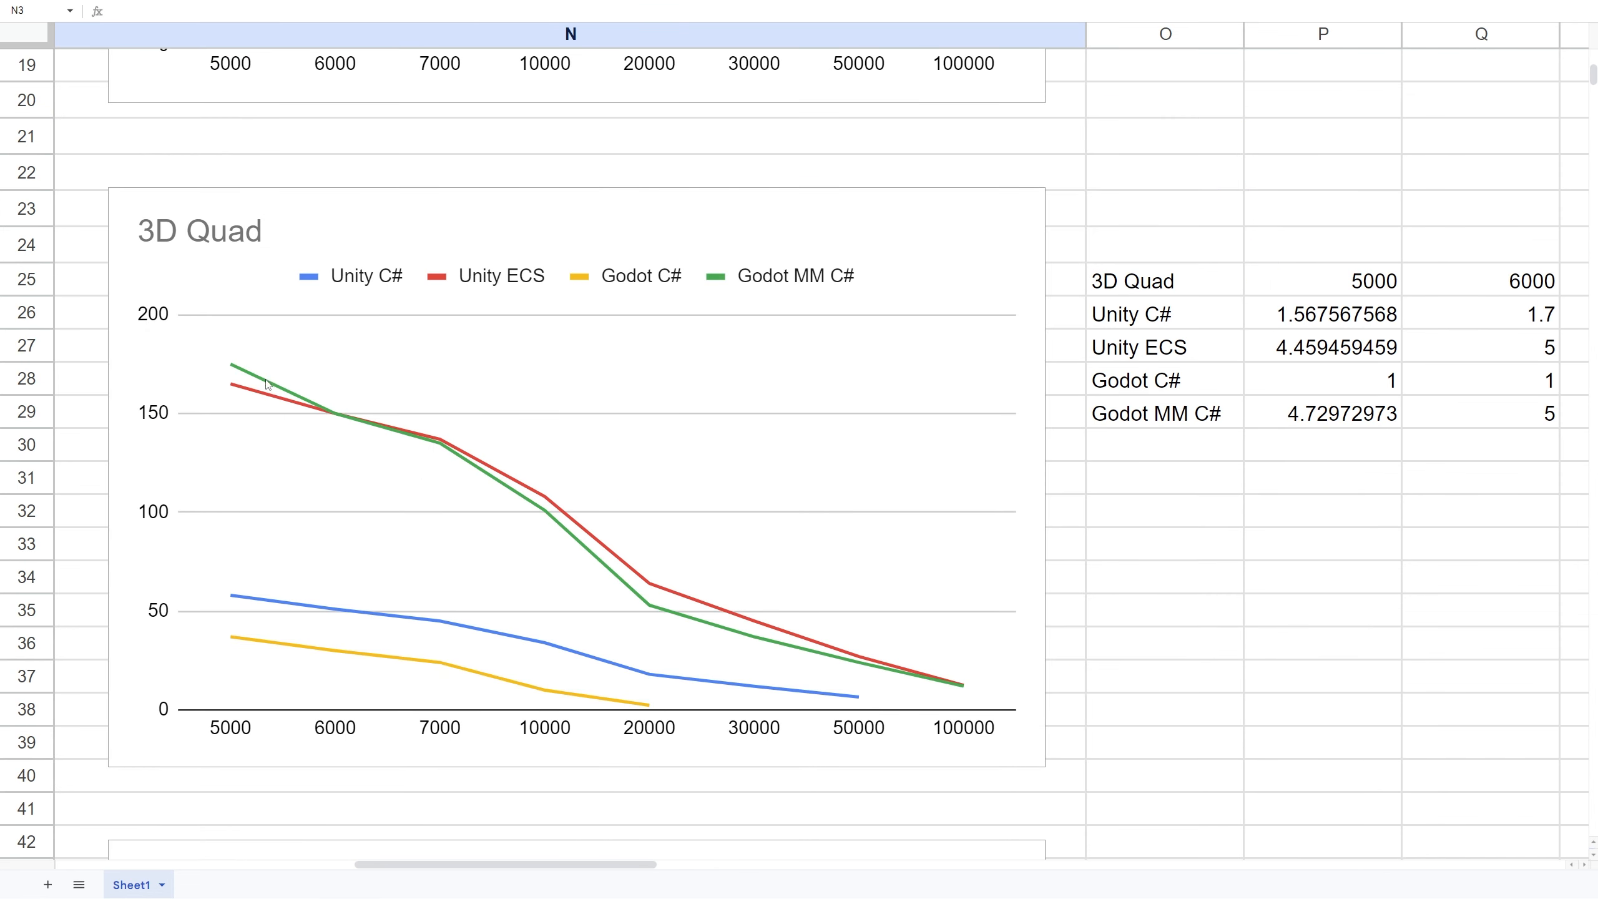
mouse_move(252, 375)
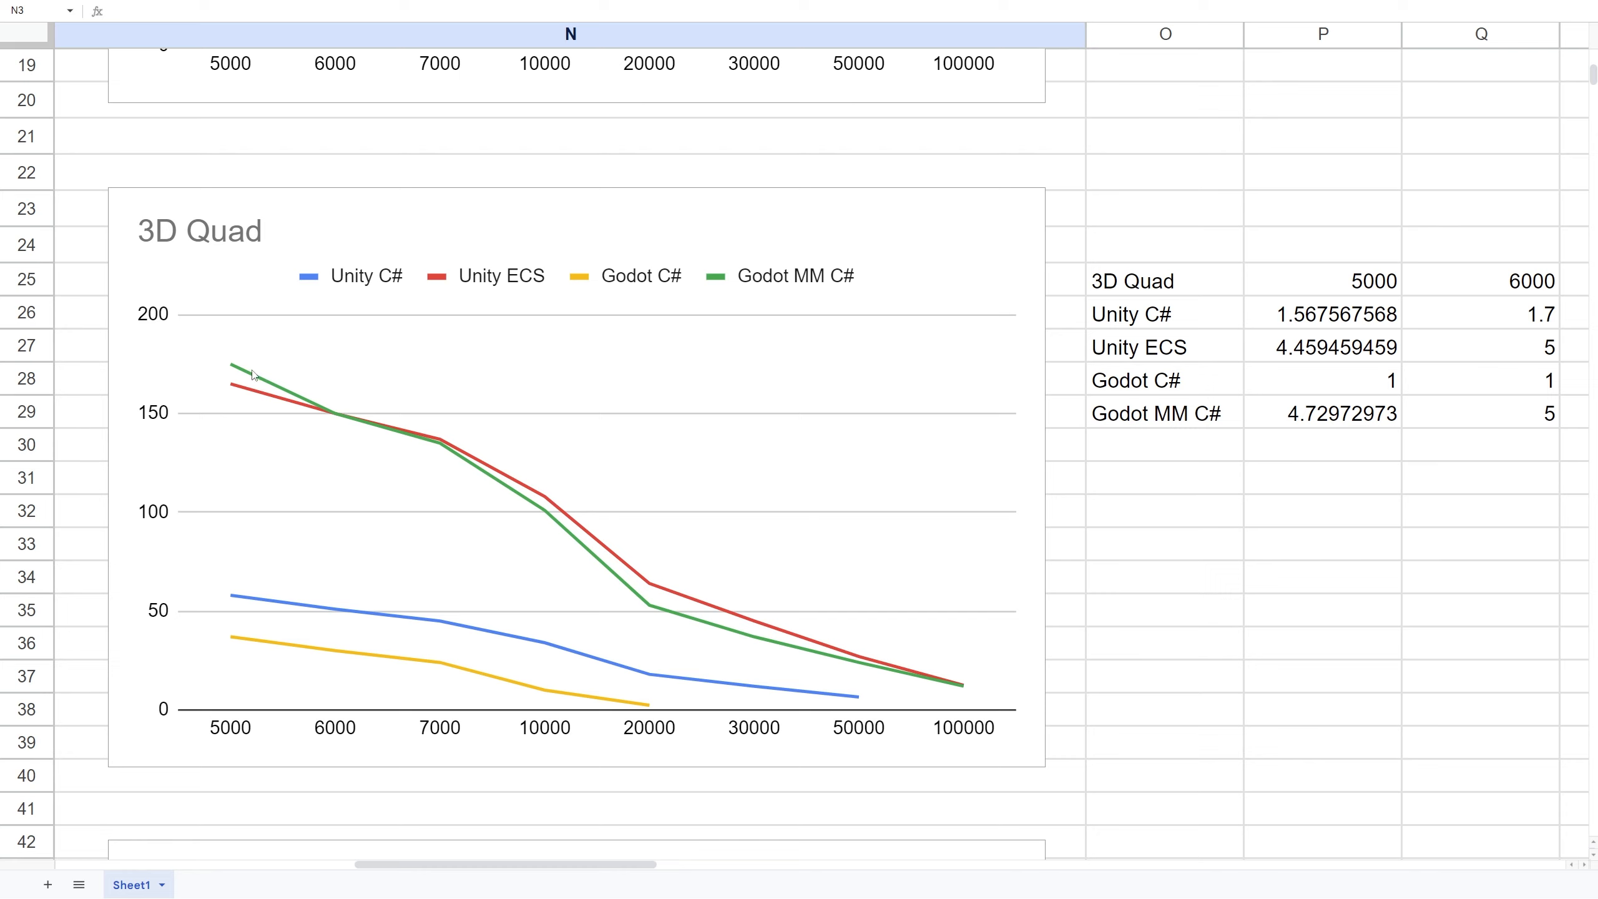
mouse_move(360, 397)
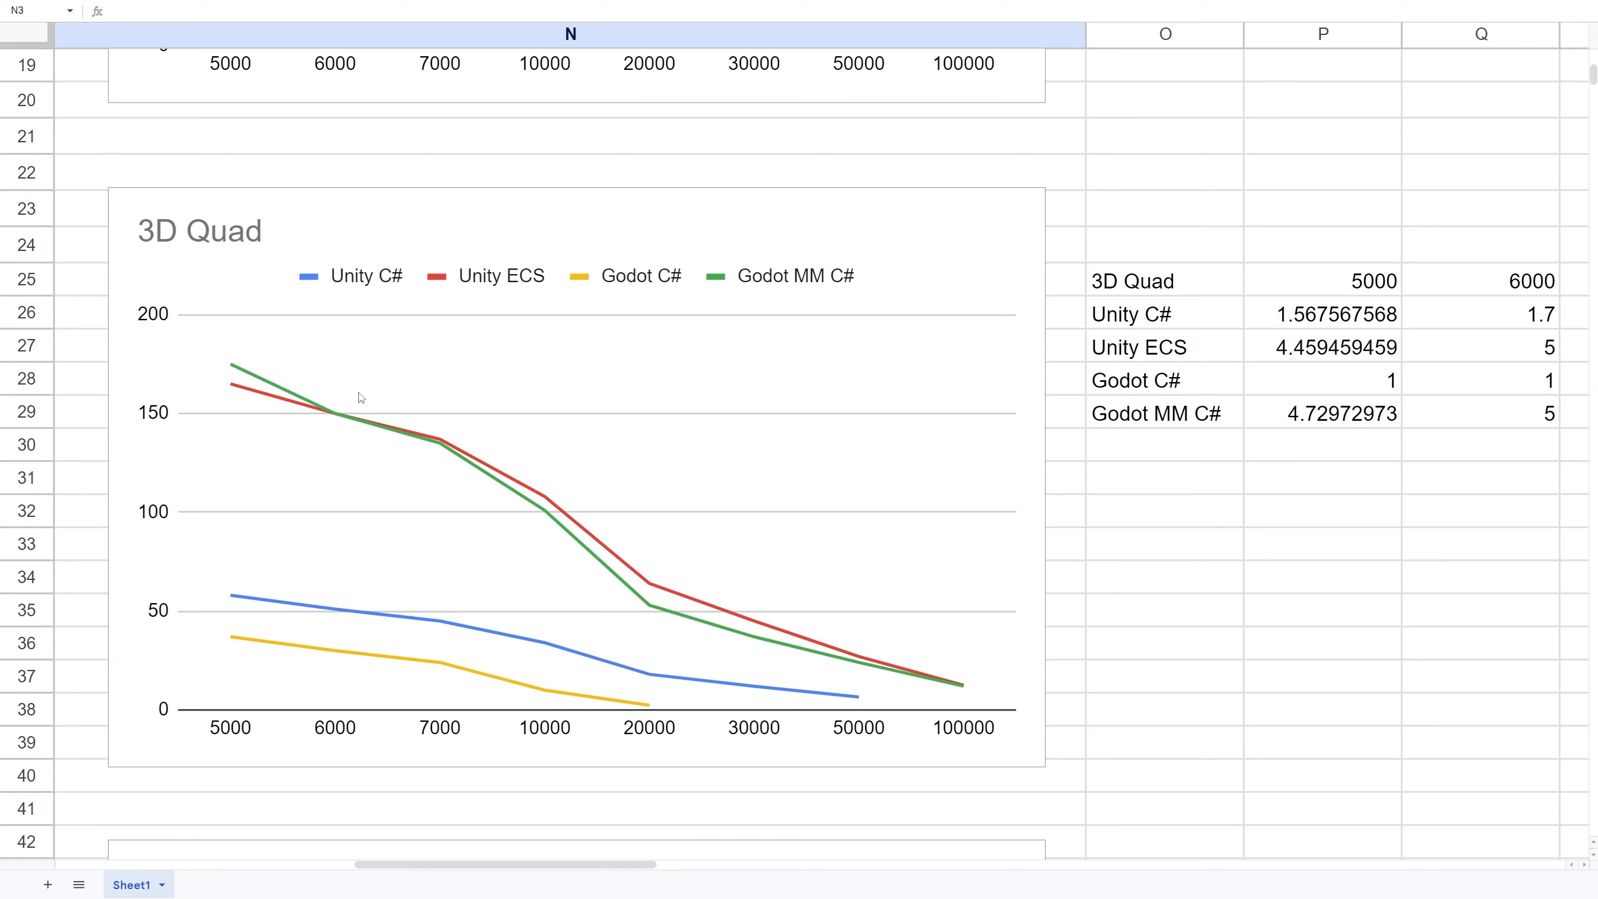
mouse_move(640, 531)
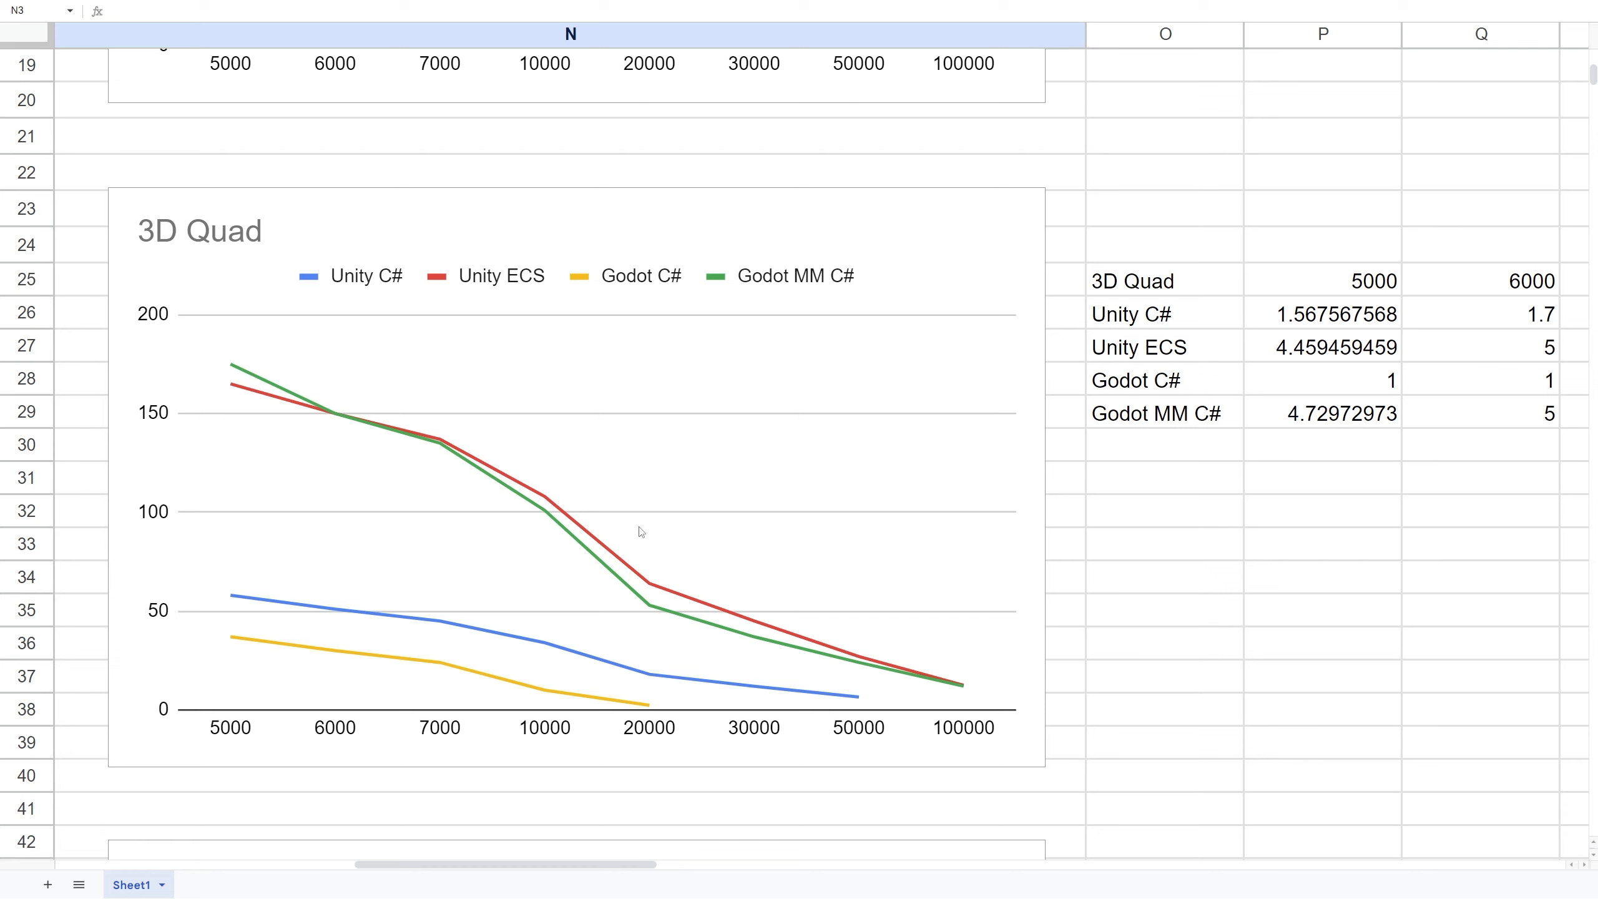
mouse_move(280, 397)
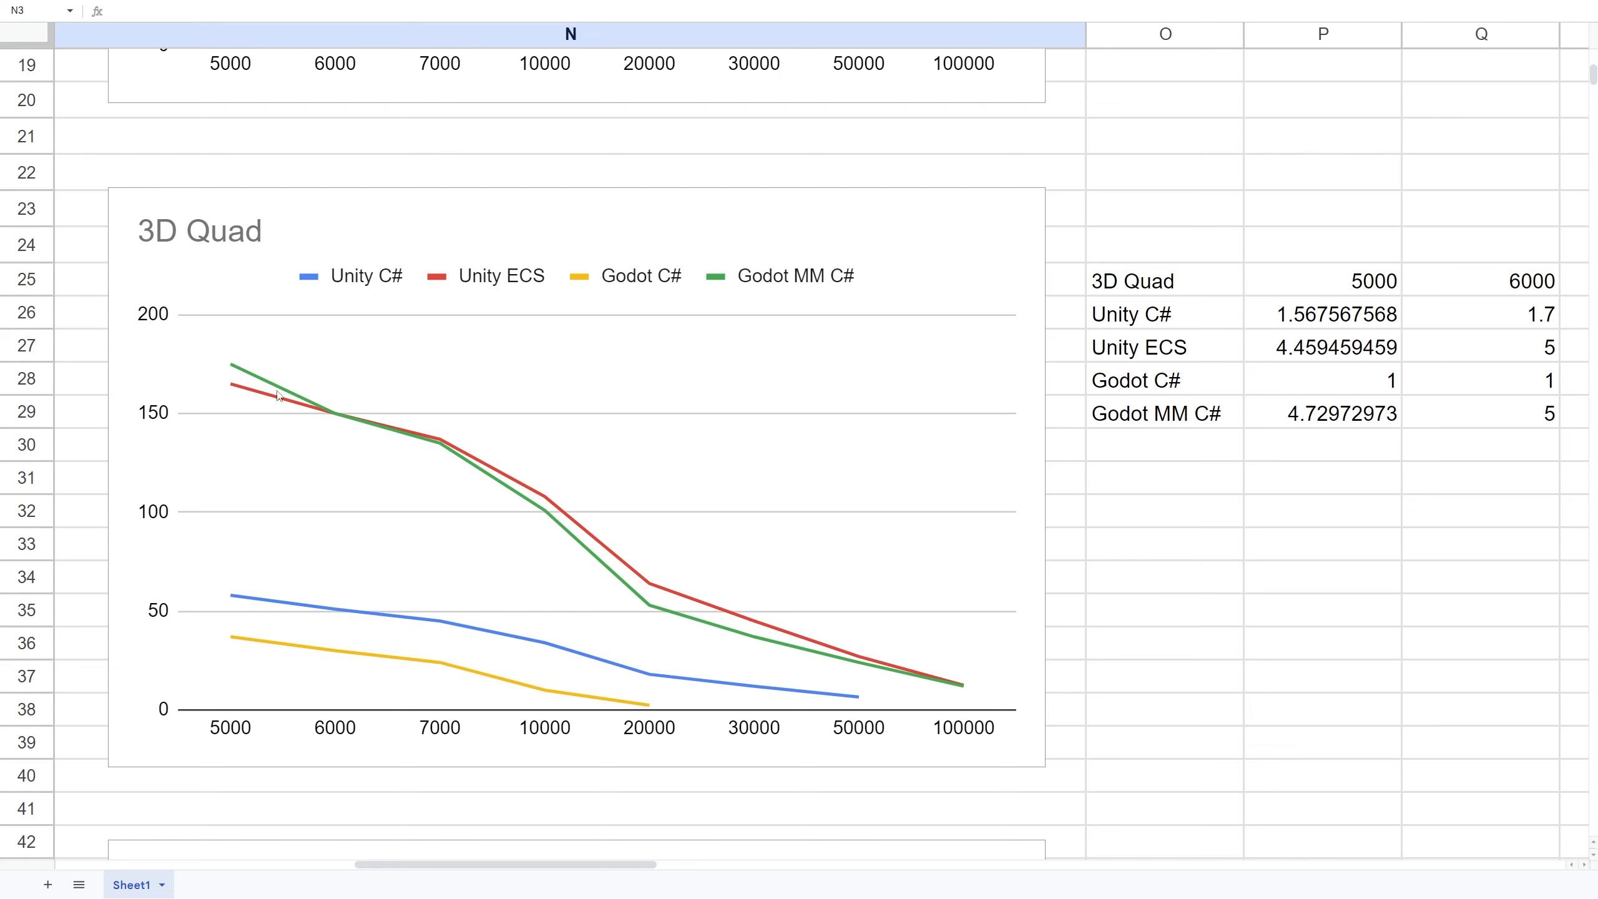
mouse_move(653, 570)
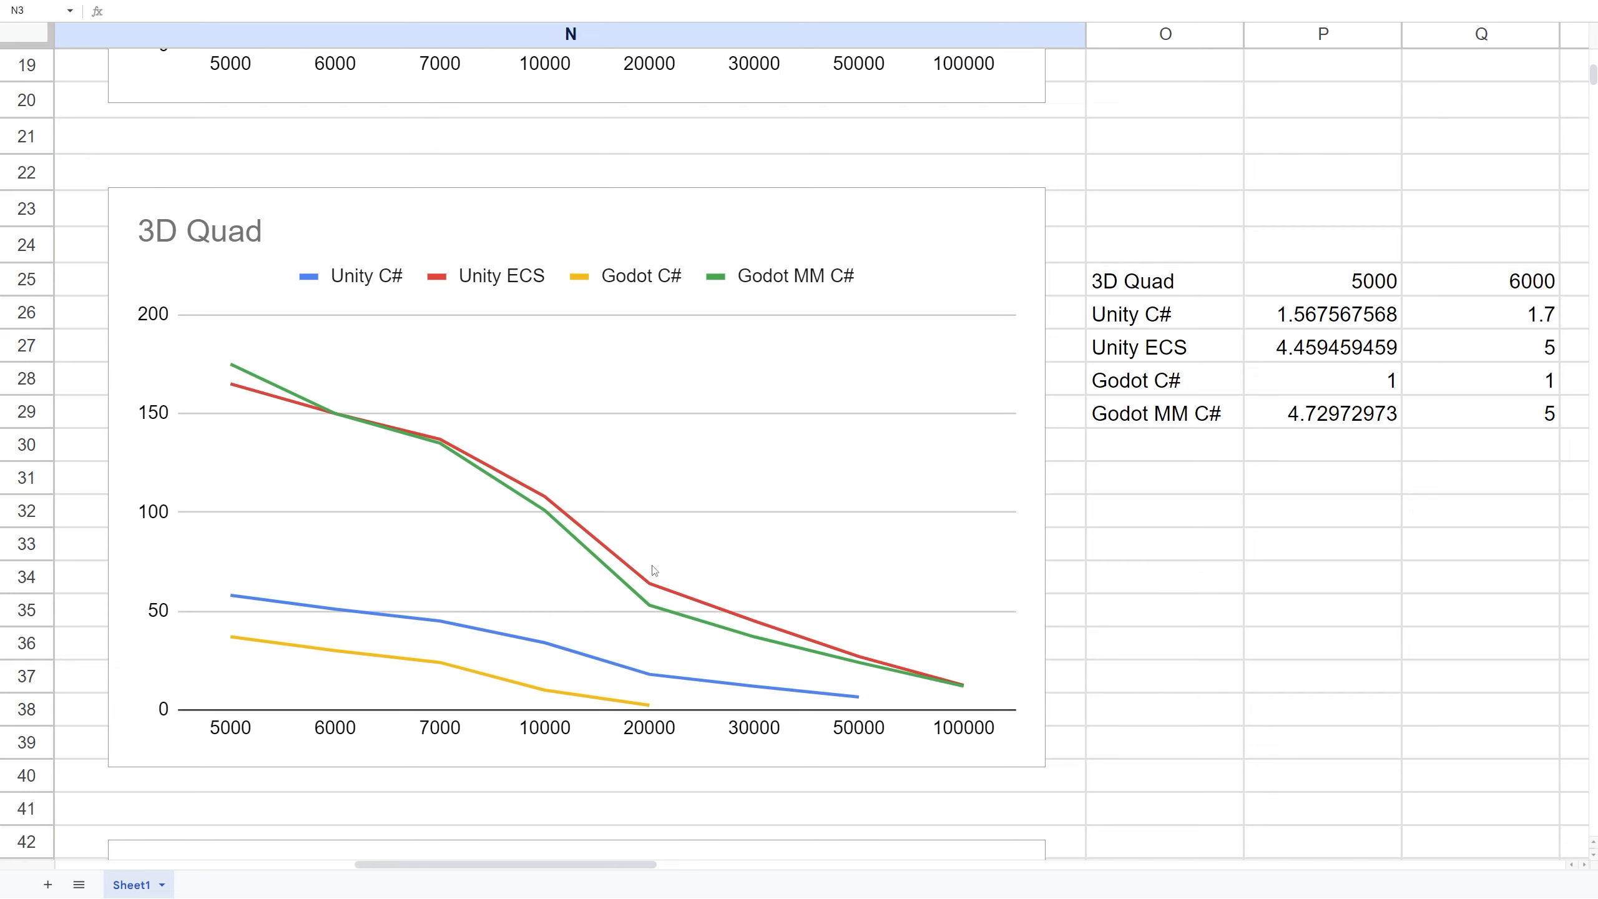
- Scroll down past the 3D Quad chart to the 3D Fish FPS chart and ratio table
scroll(down, 3)
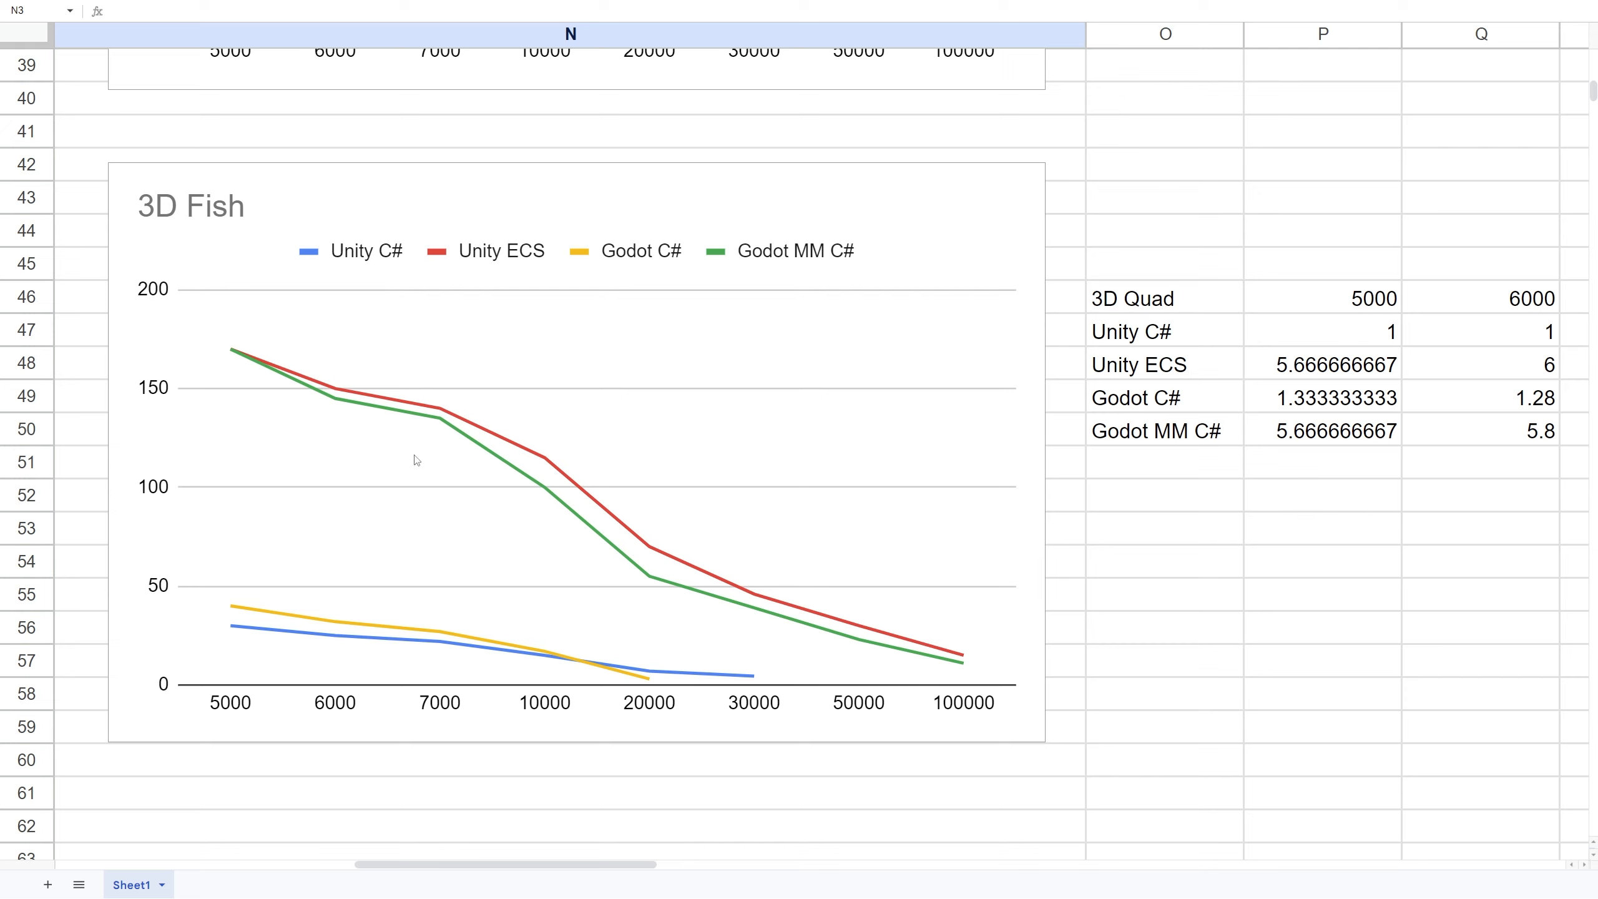
mouse_move(853, 639)
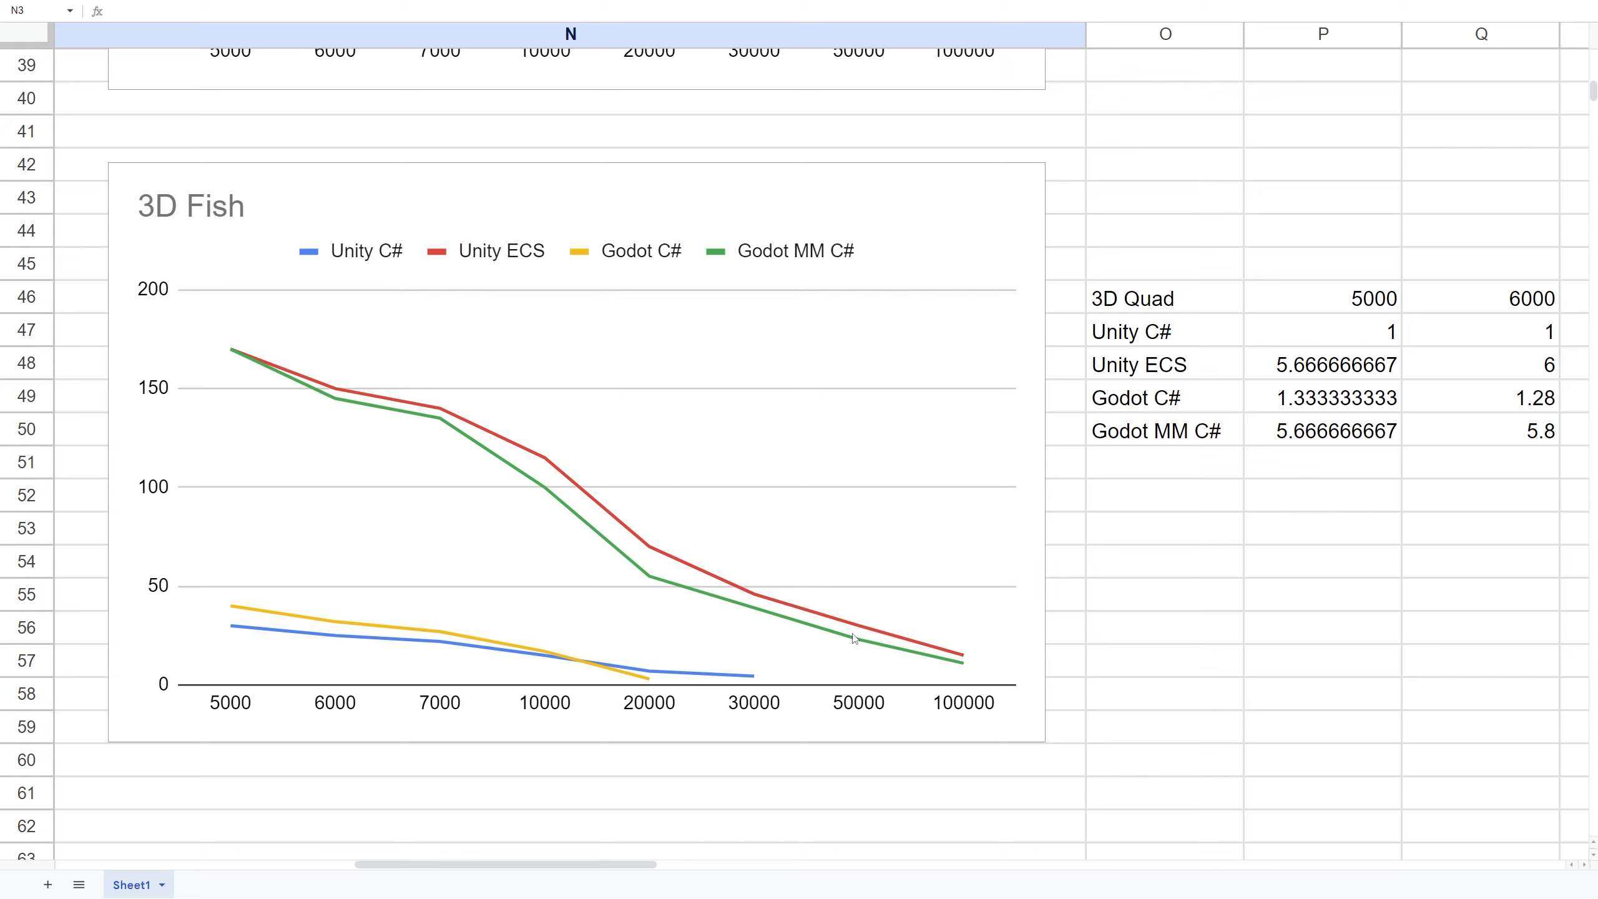
mouse_move(510, 647)
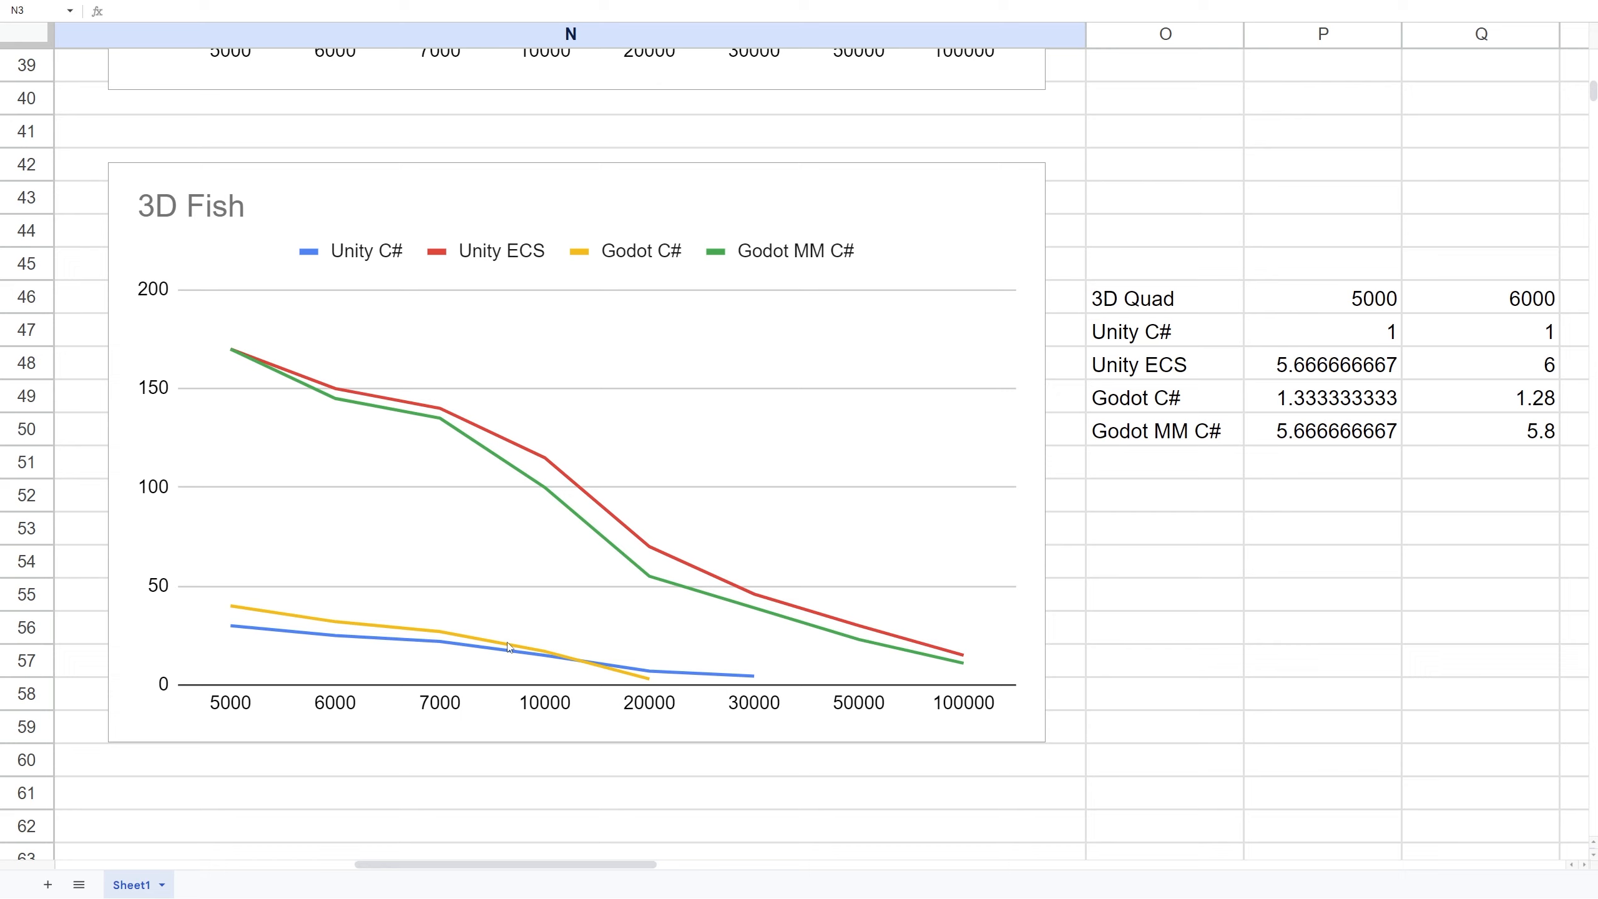
mouse_move(595, 602)
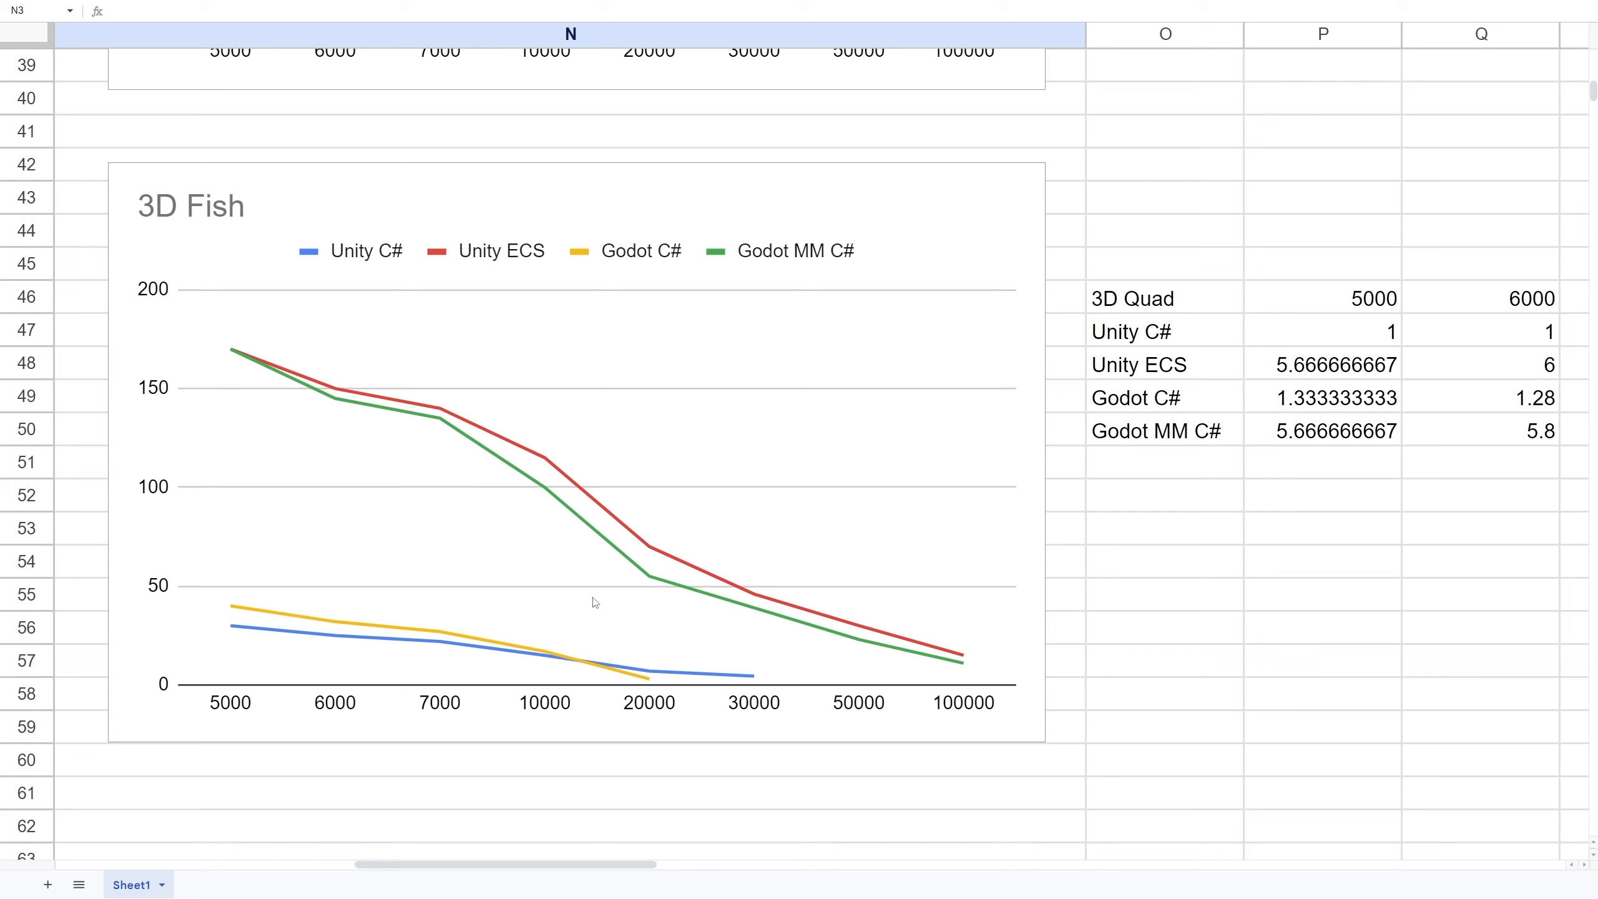